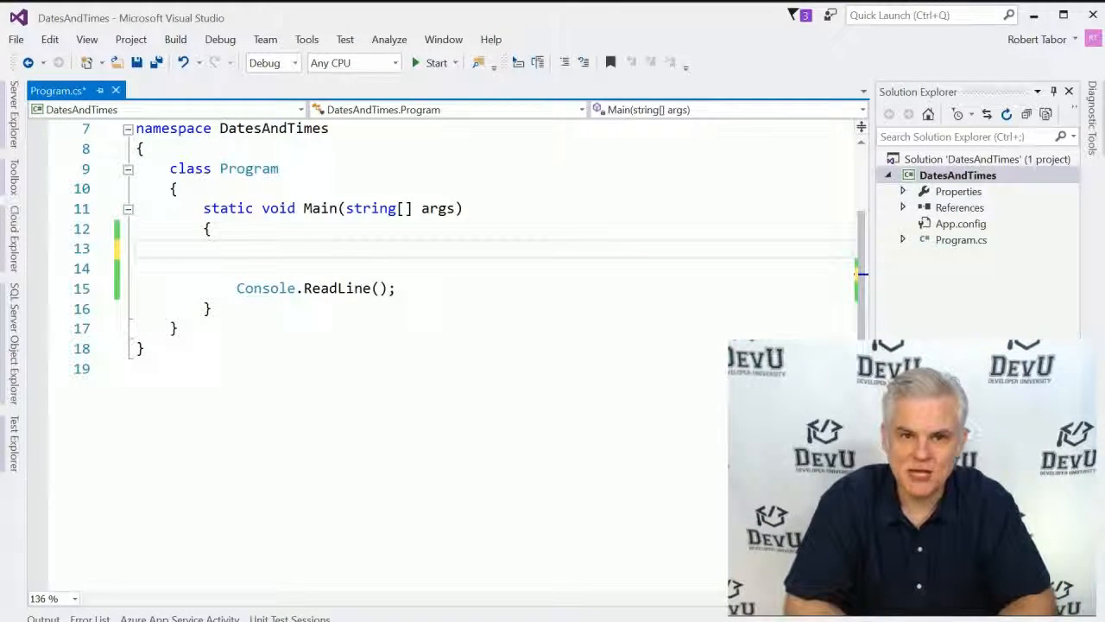
- Declare DateTime myValue = DateTime.Now in the Main method
text(DateTime)
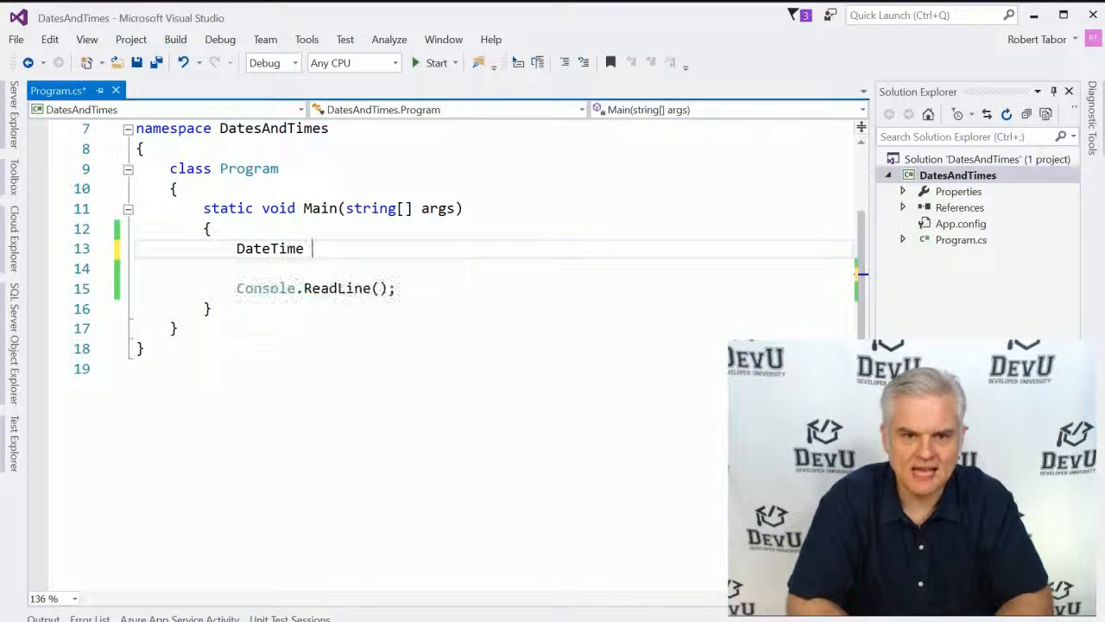
text(myValue)
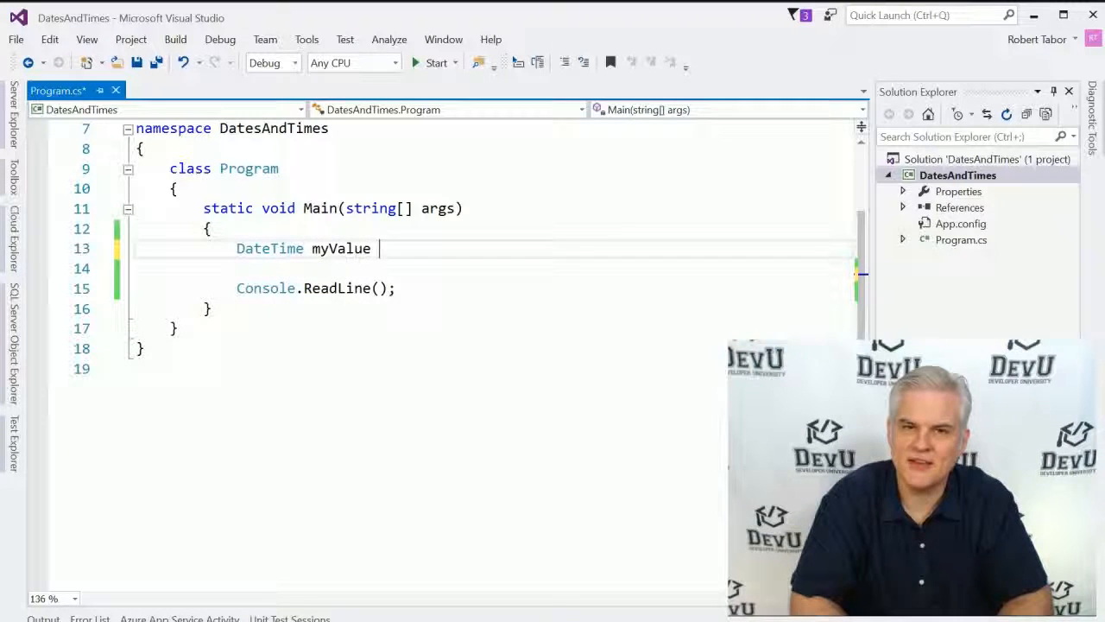
text(=)
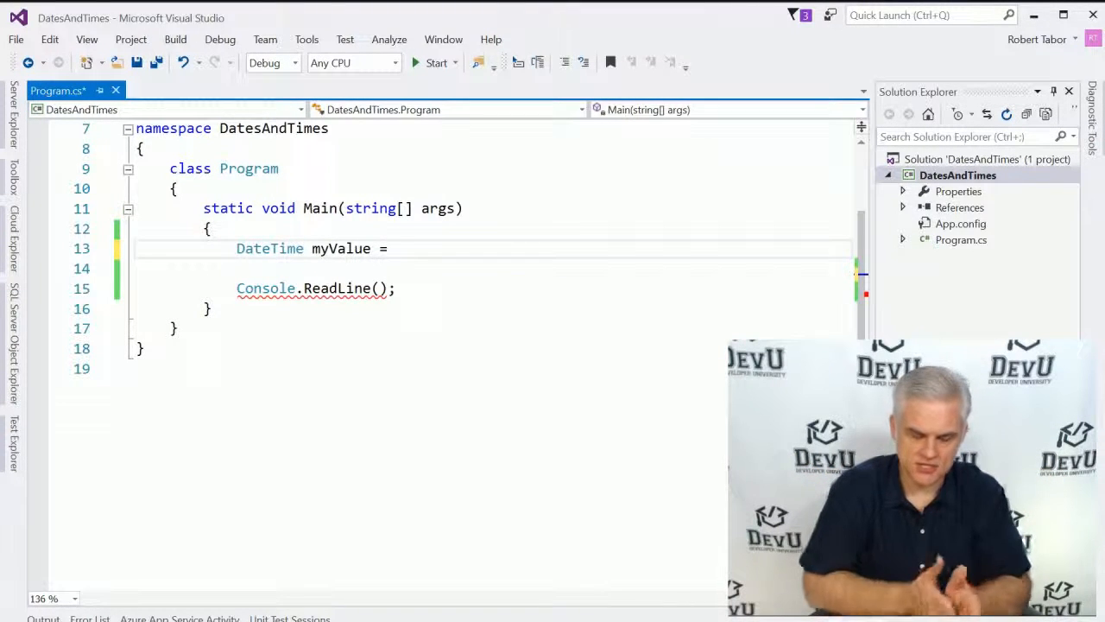
text(DateTime.Now;)
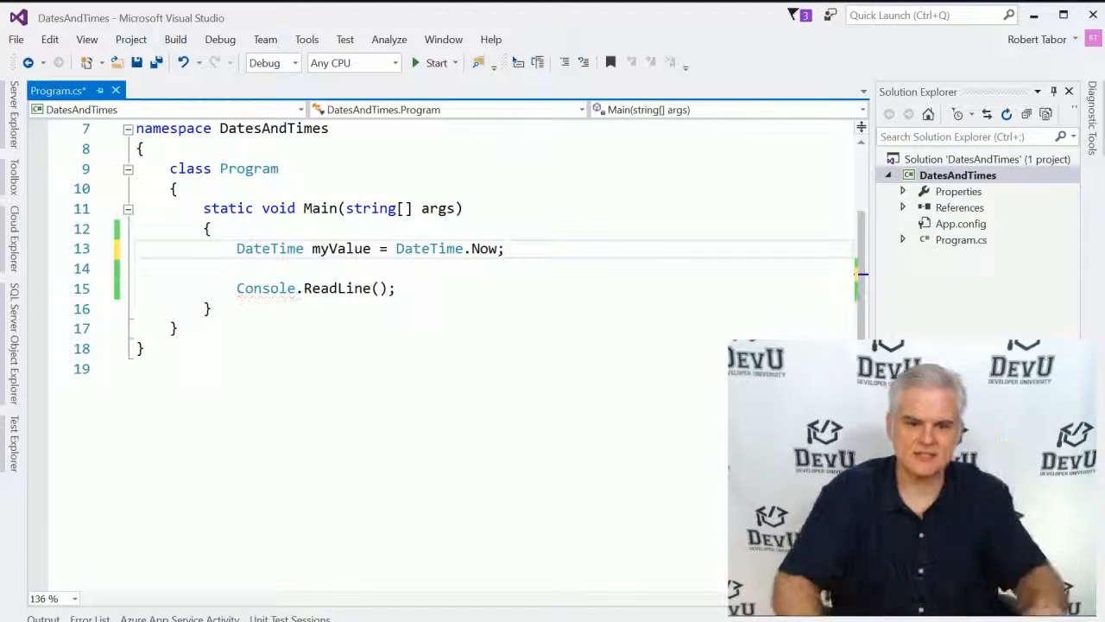
- Add Console.WriteLine(myValue.ToString()) above Console.ReadLine()
text(Console.WriteLine();)
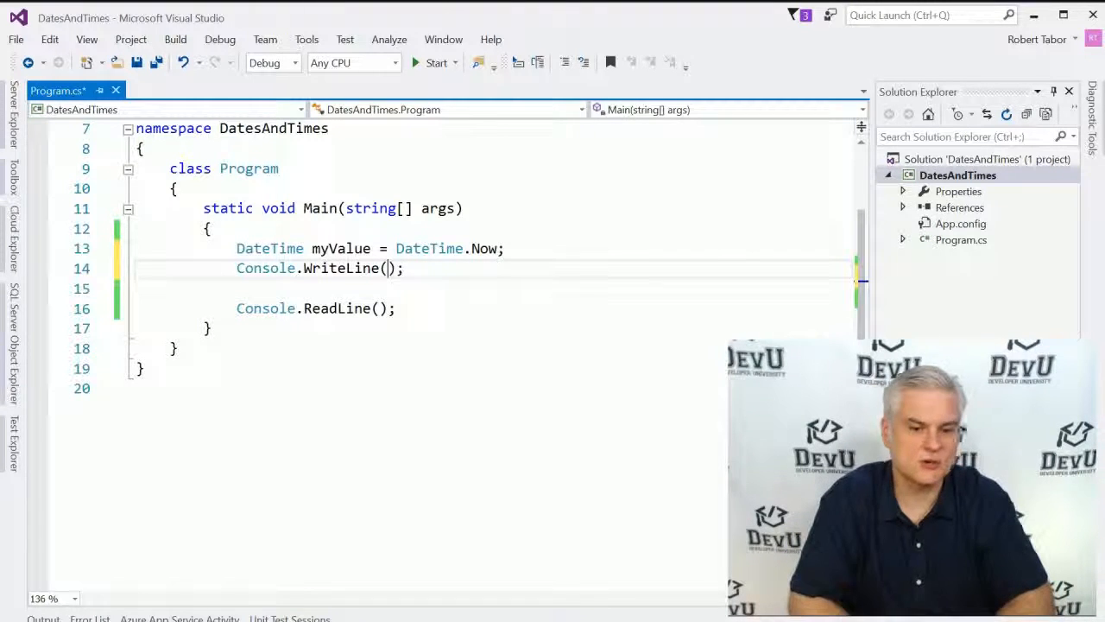
text(m)
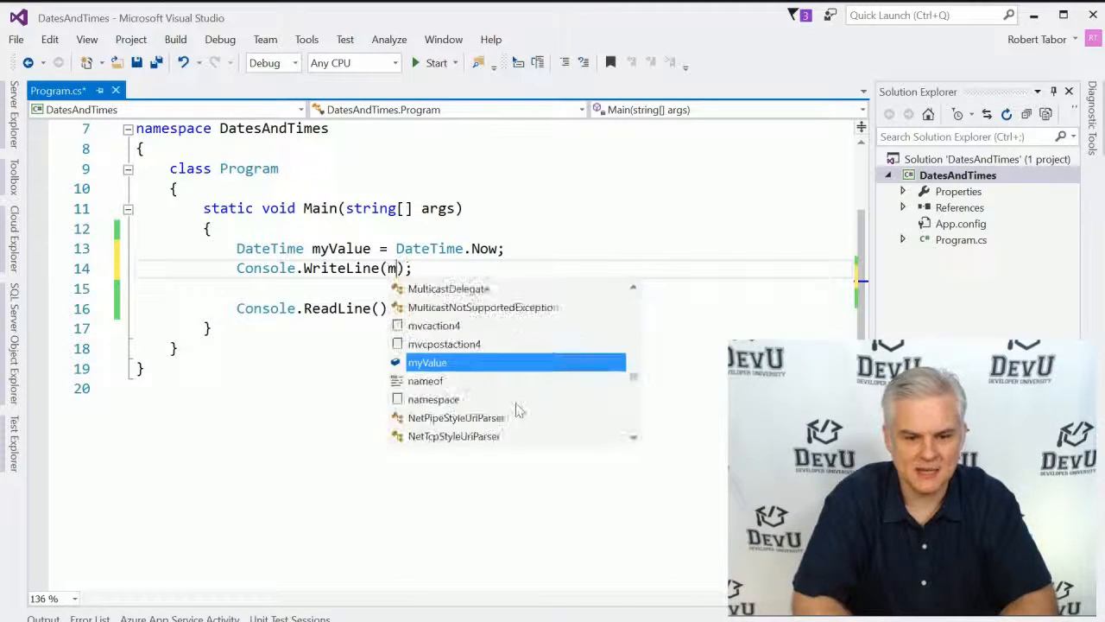
text(myValue.ToString()
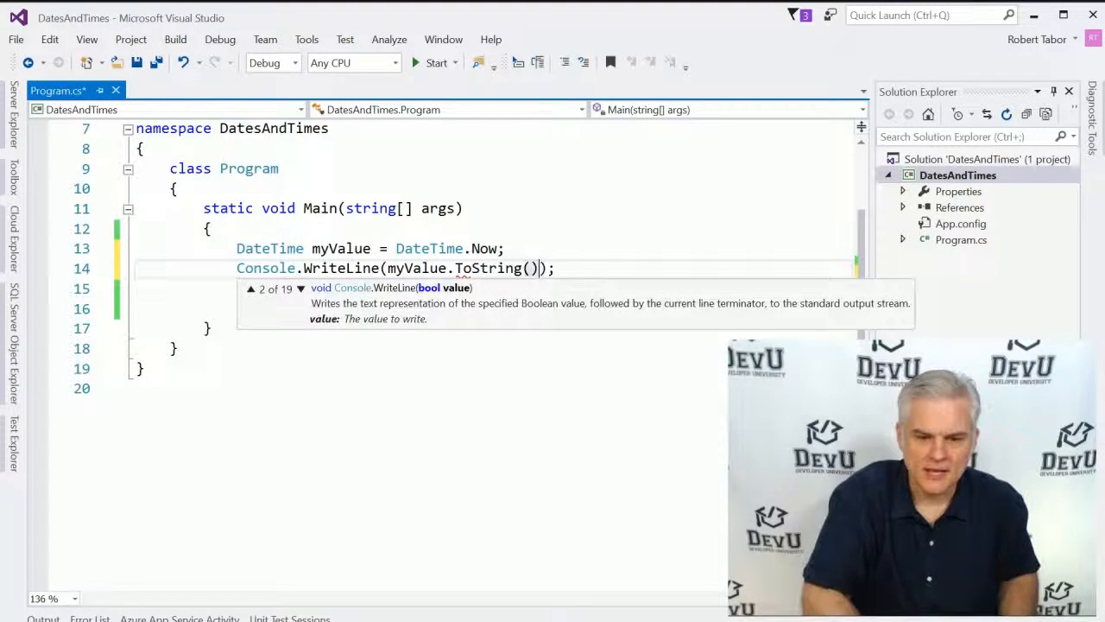
text(Console.ReadLine();)
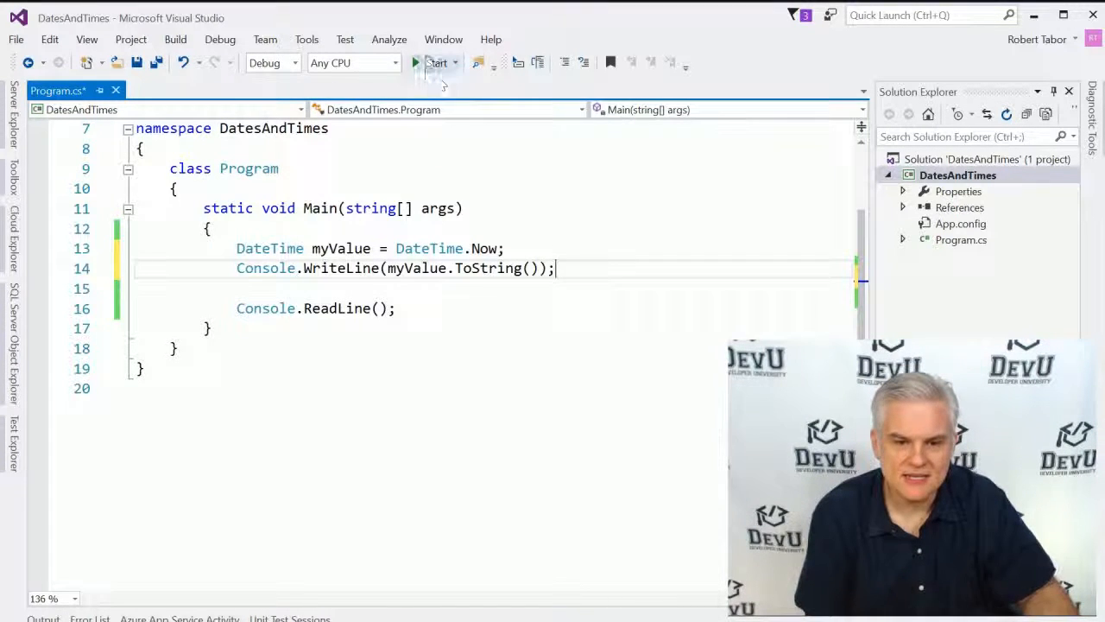
click(437, 62)
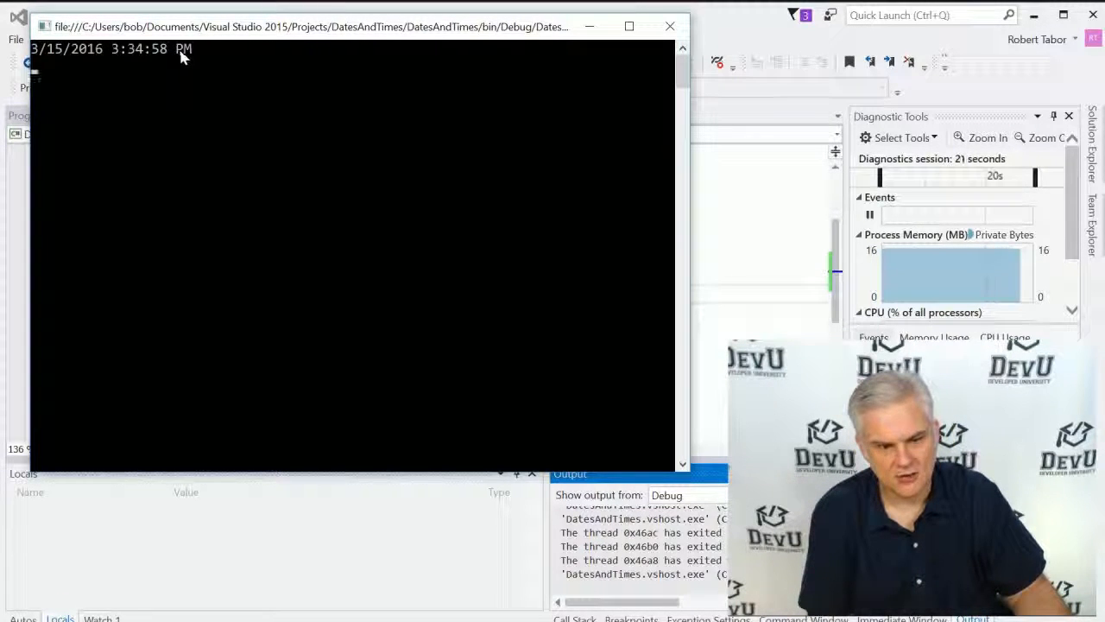
mouse_move(224, 112)
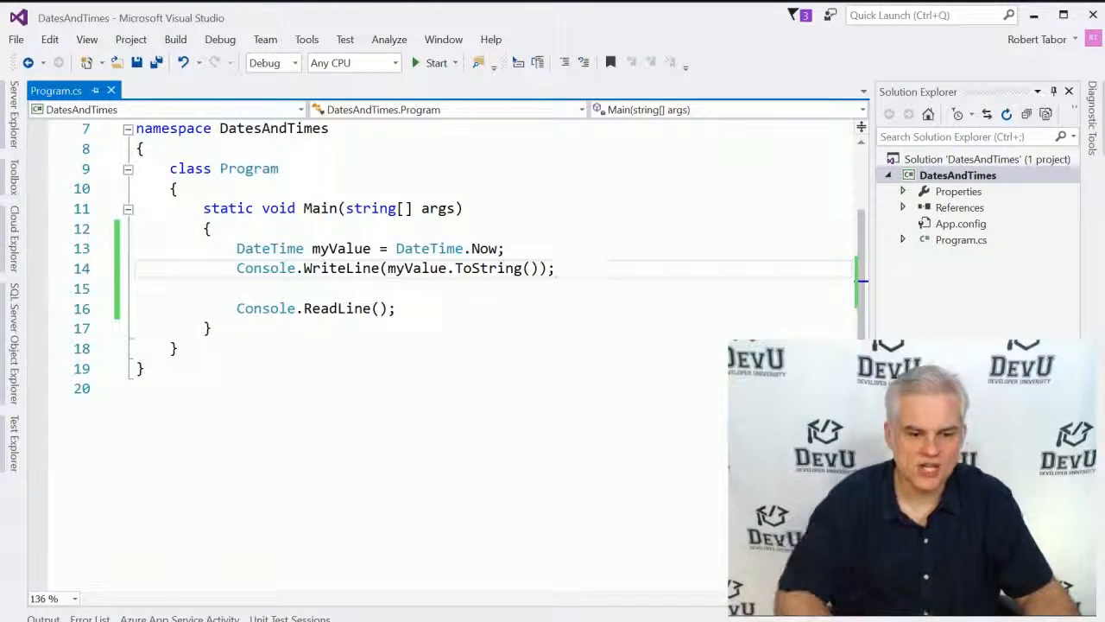
- Comment out the earlier output, print myValue.ToShortDateString(), and run the program
text(C//)
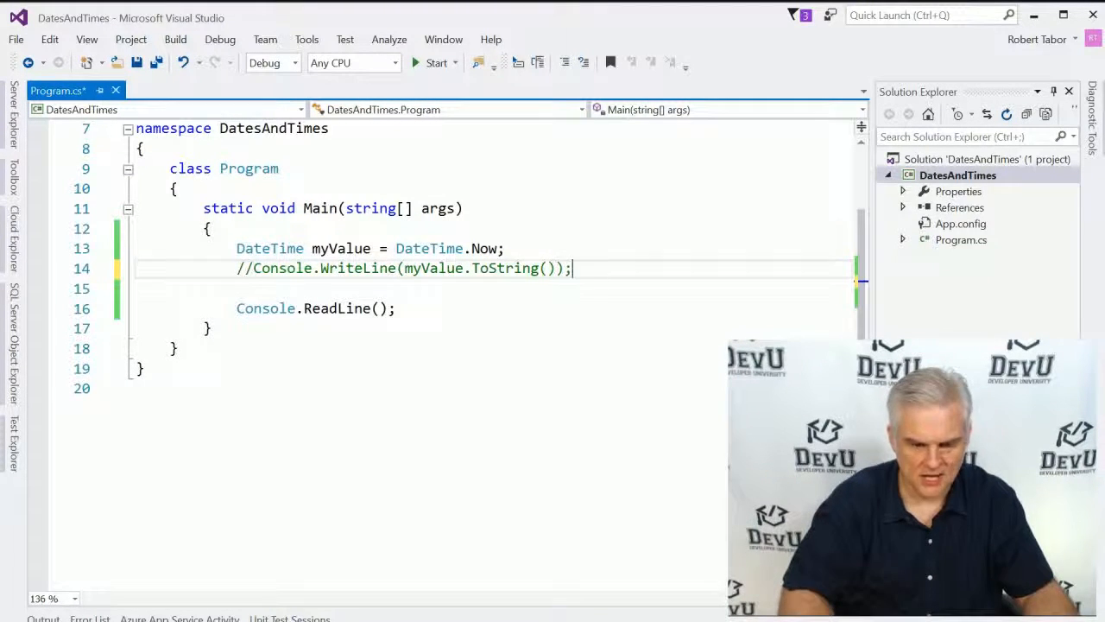
text(Console.WriteLine();)
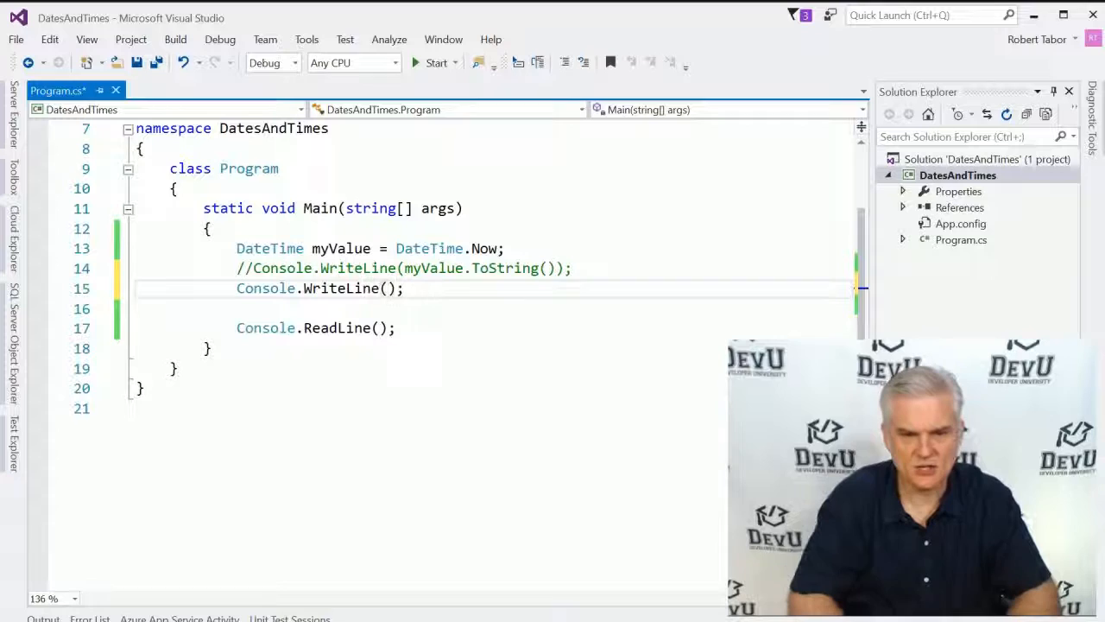
text(myValue)
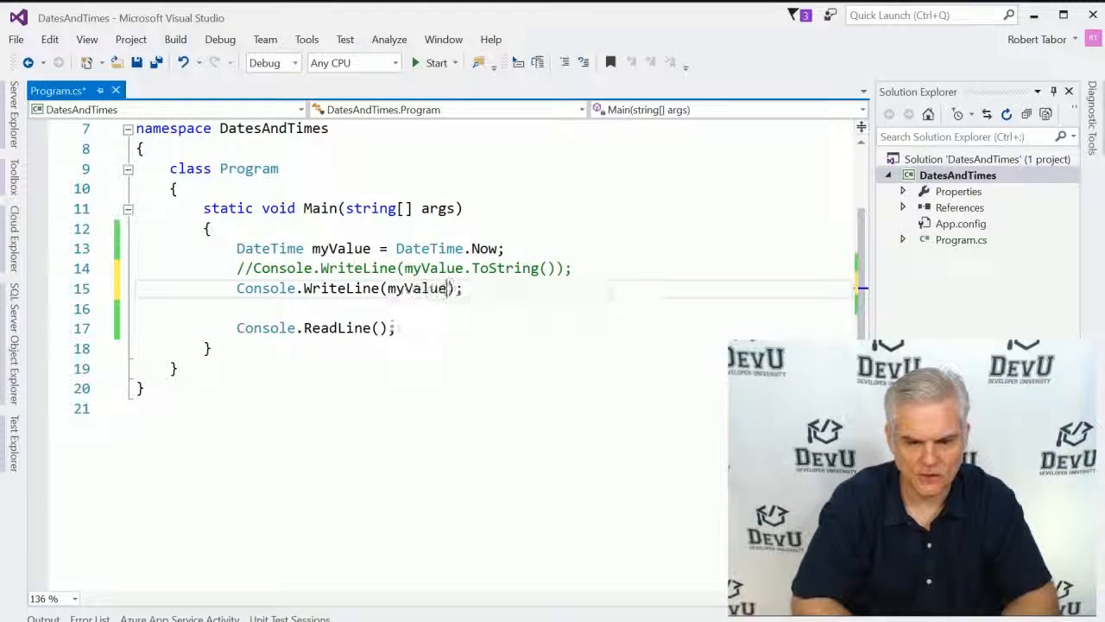
text(.ToShortDateString()
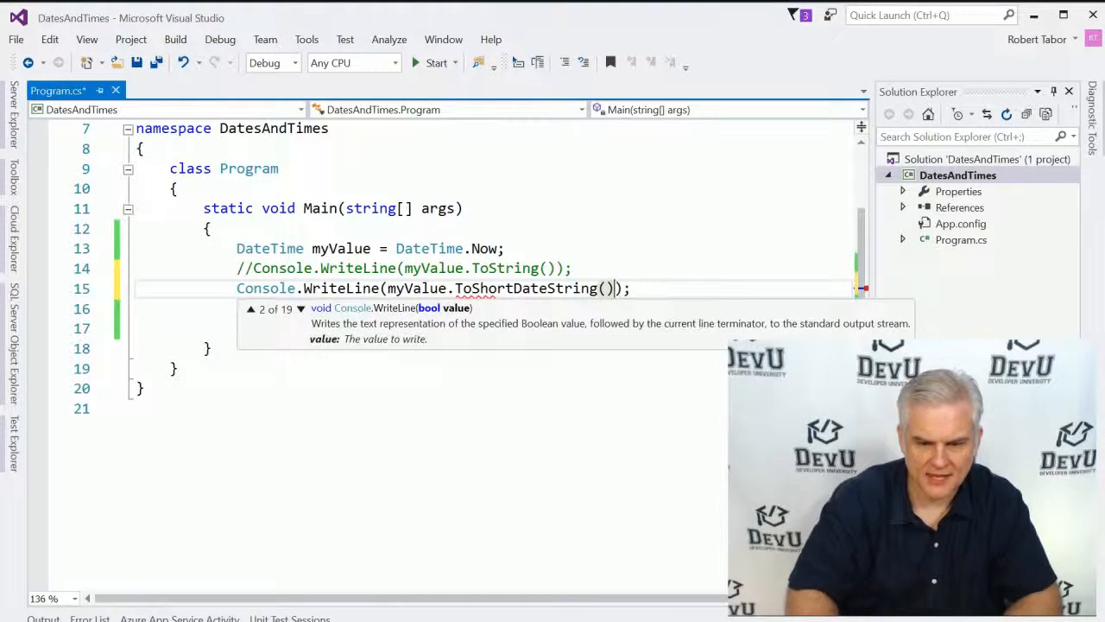
text(Console.ReadLine();)
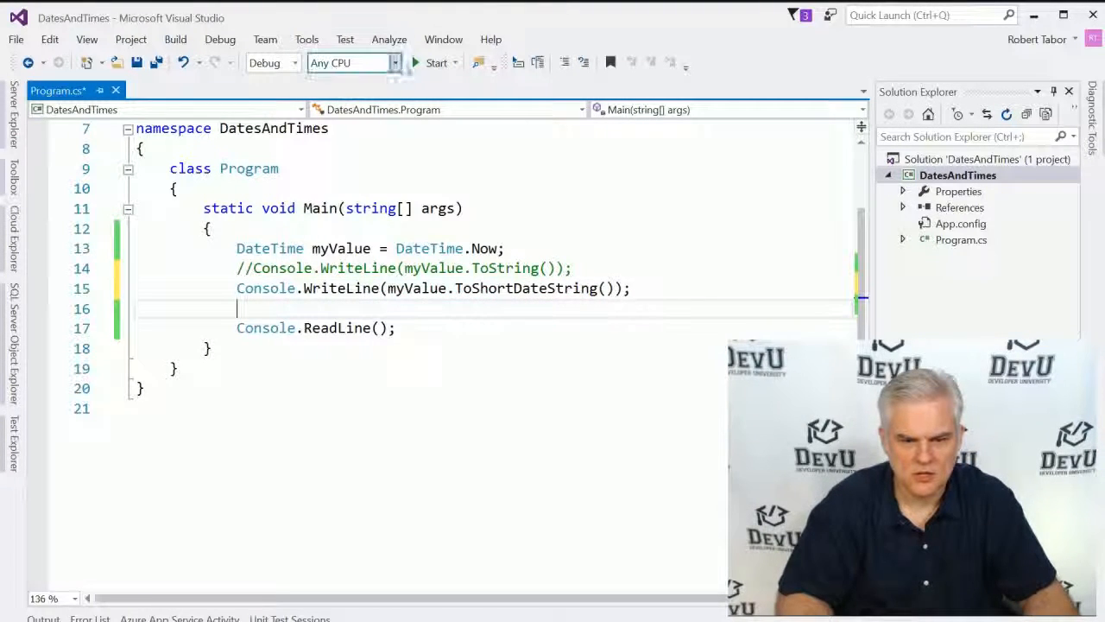
click(436, 62)
text(Console.WriteLine();)
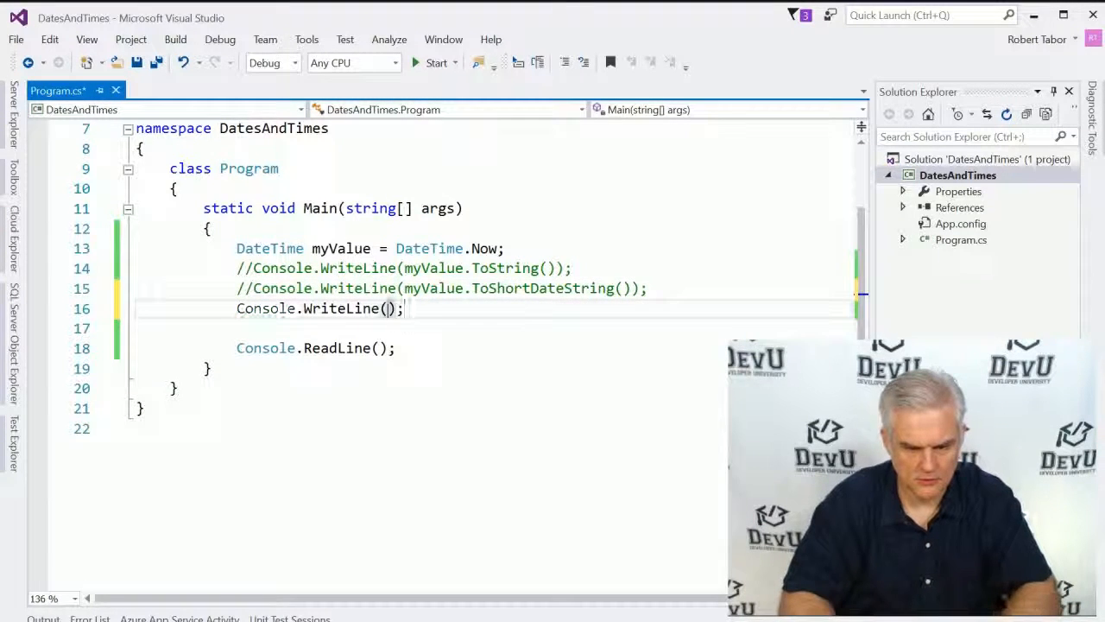
- Print ToShortTimeString() and run, then print ToLongDateString() and run again
text(myValue.)
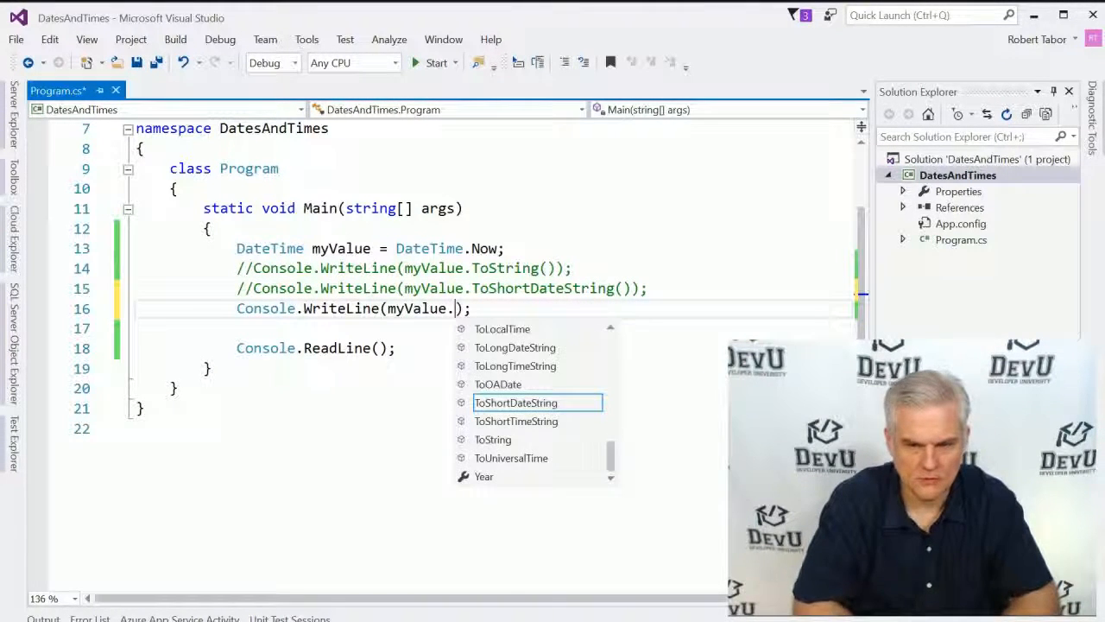
text(ToShortTimeString()
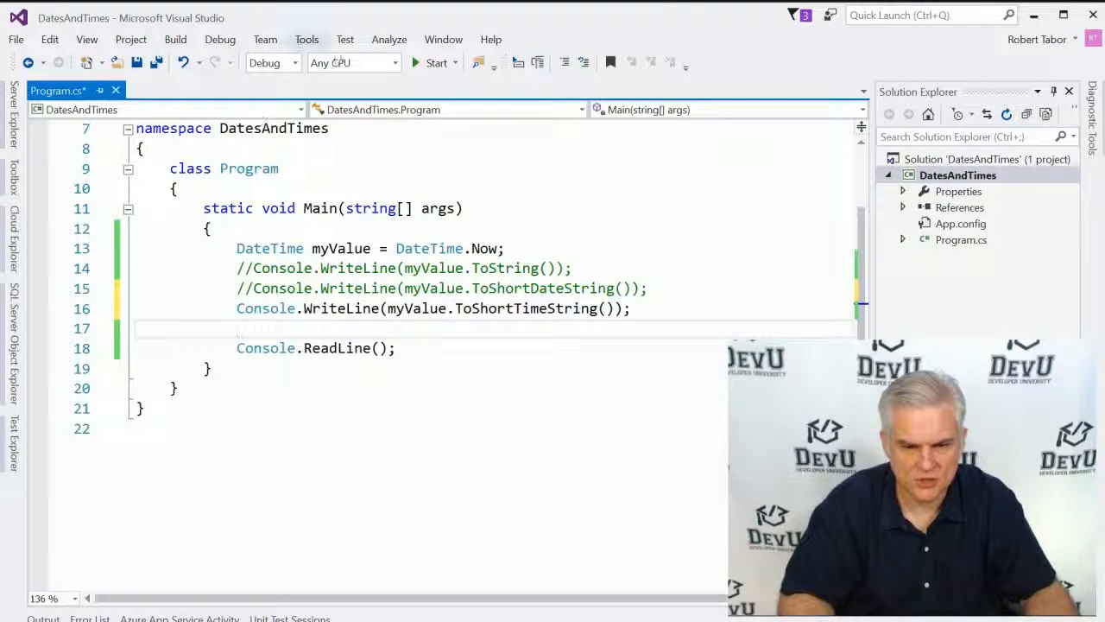
click(436, 62)
text(Console.WriteLine();)
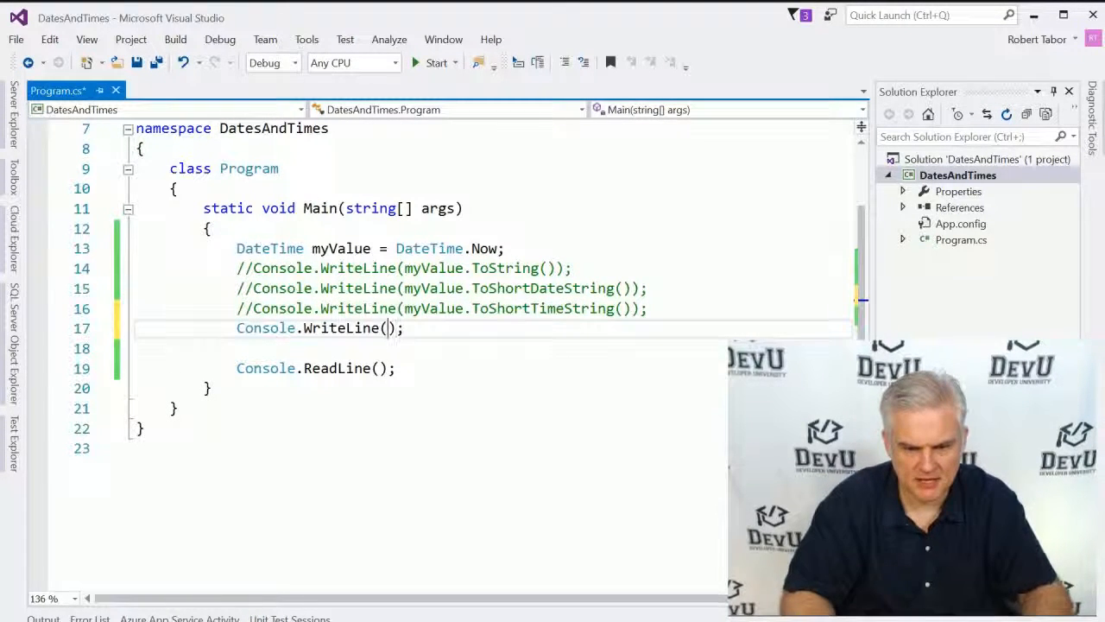
text(myValue.ToLongDateString()
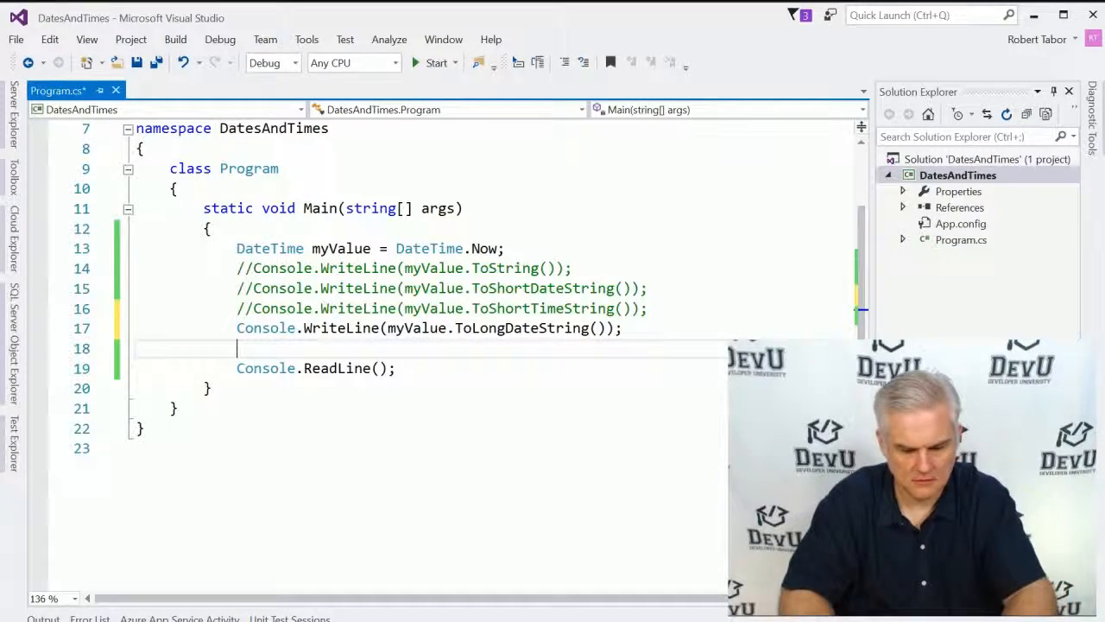
click(436, 62)
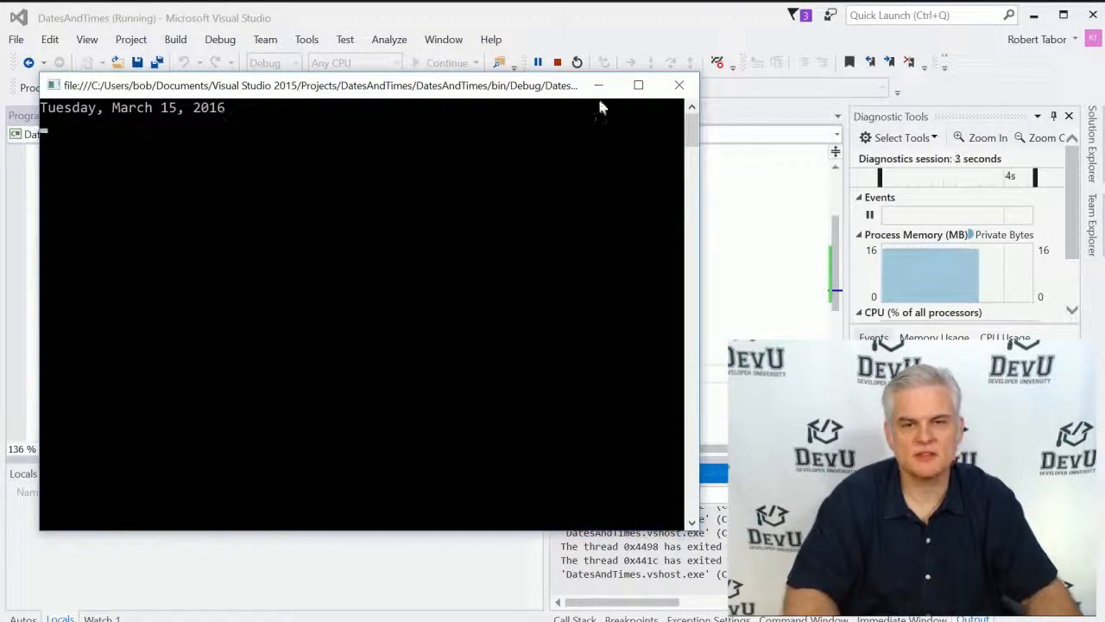
- Add Console.WriteLine(myValue.ToLongTimeString()) and run it, showing 3:36:35 PM
click(678, 84)
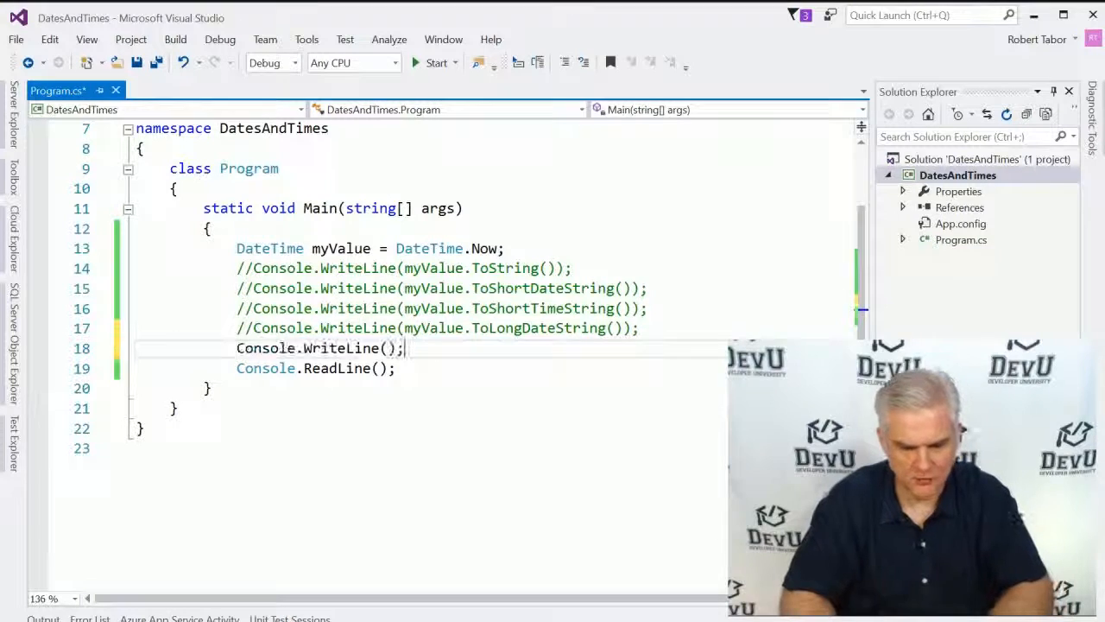
key(Enter)
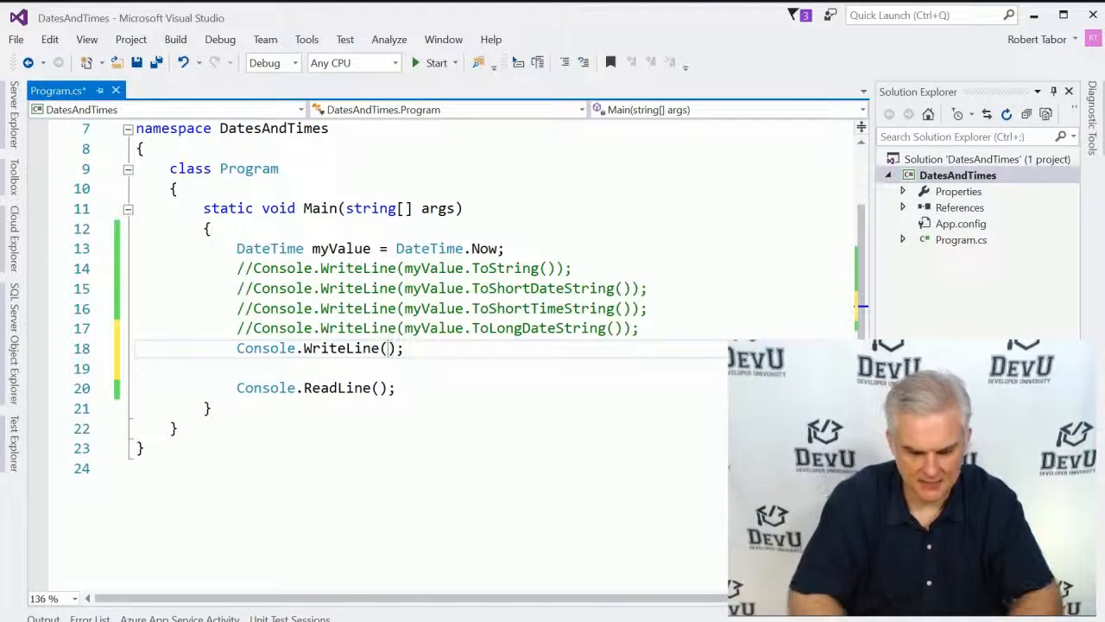
text(myValue.ToLongTimeString()
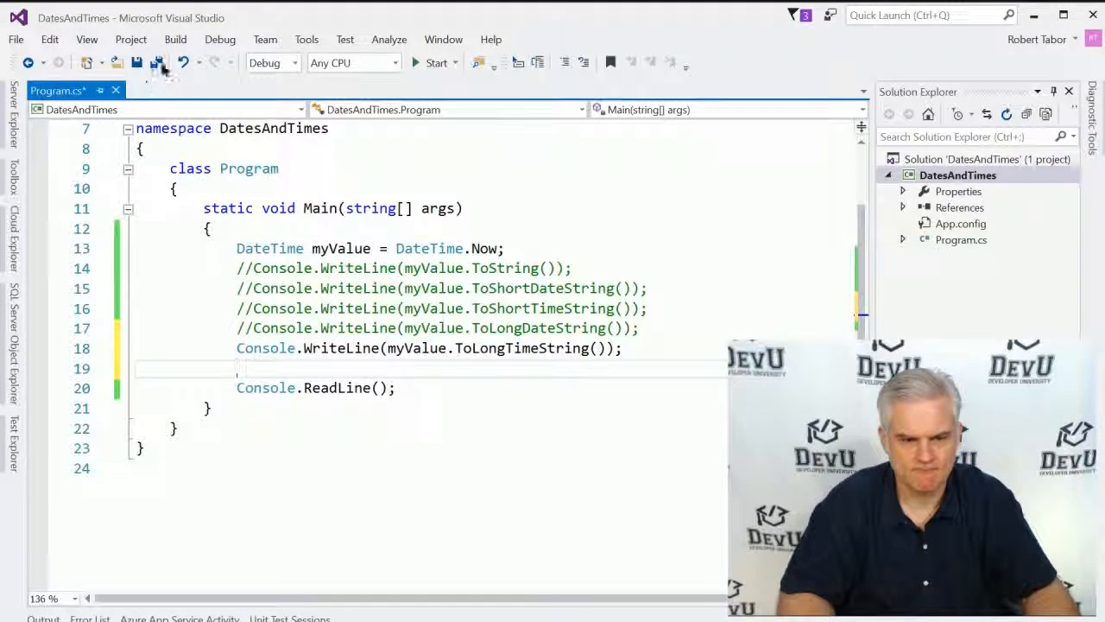
click(436, 62)
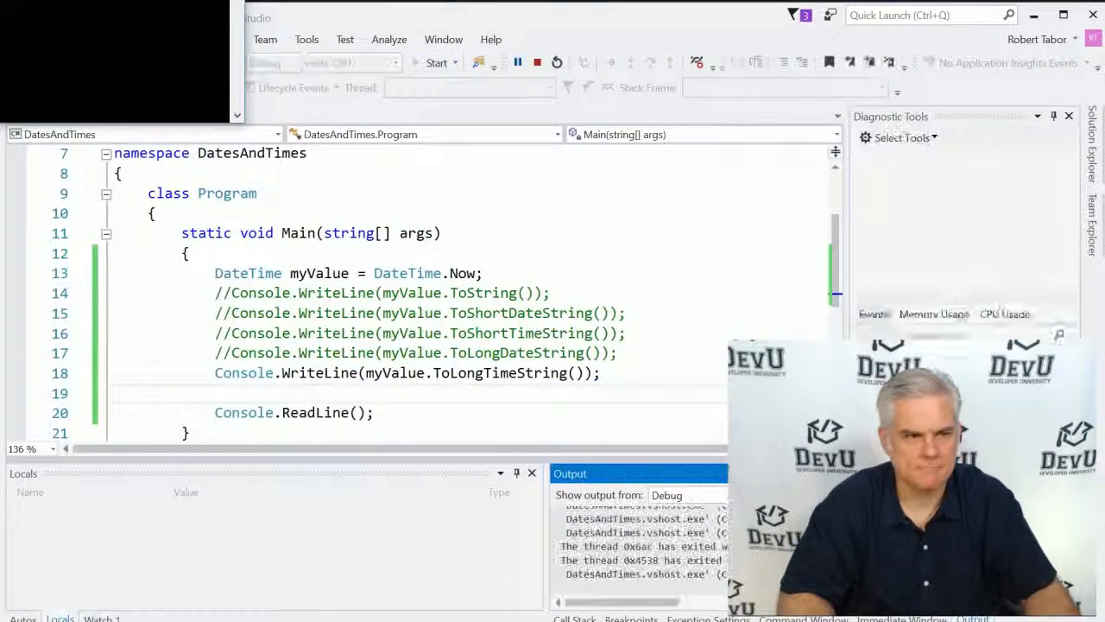
click(436, 62)
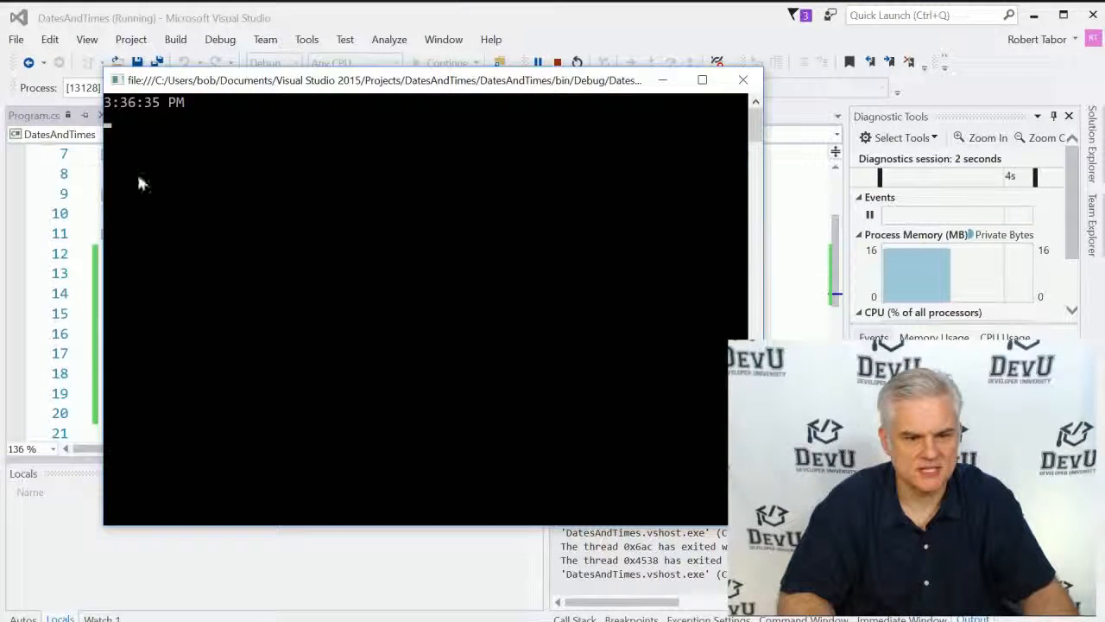
mouse_move(158, 122)
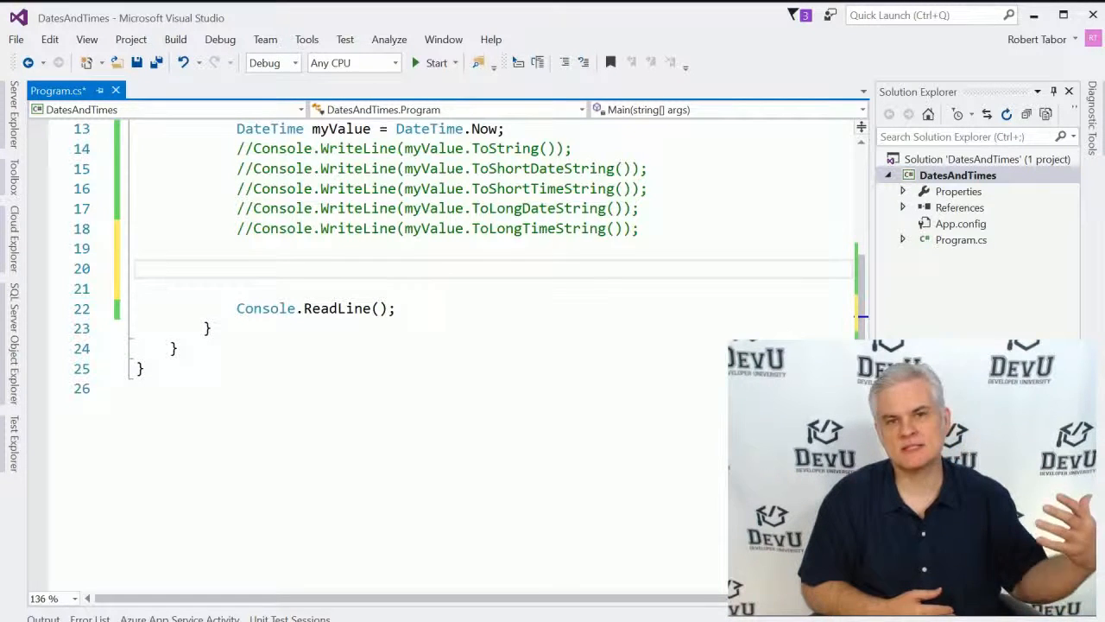
- Write Console.WriteLine(myValue.AddDays(3).ToLongDateString()) on line 20, then comment it out
click(237, 268)
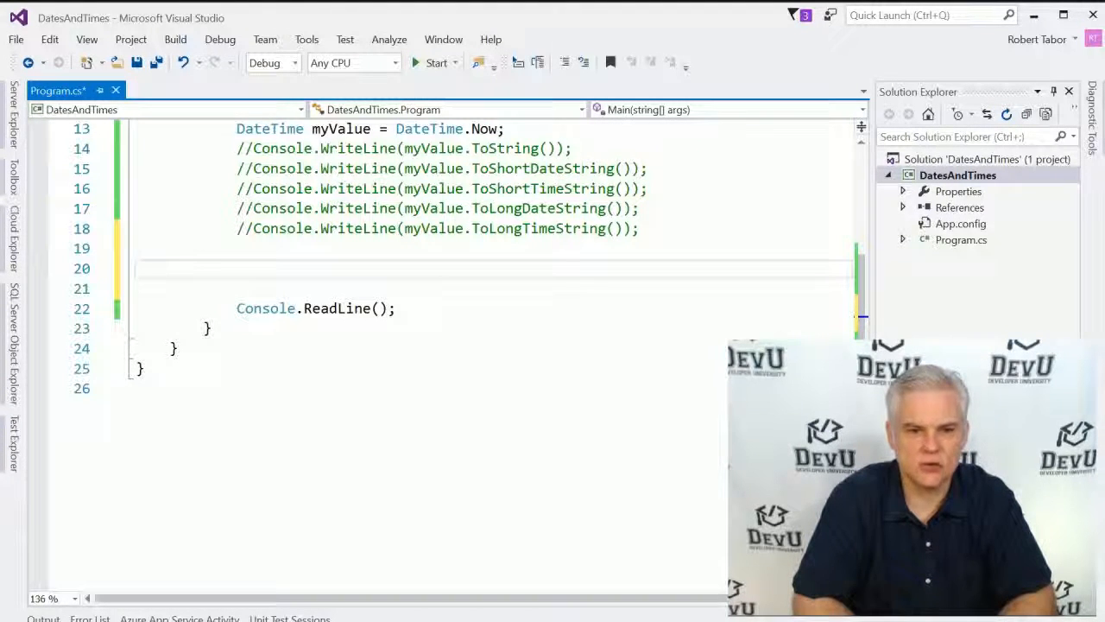
text(Console.WriteLine();)
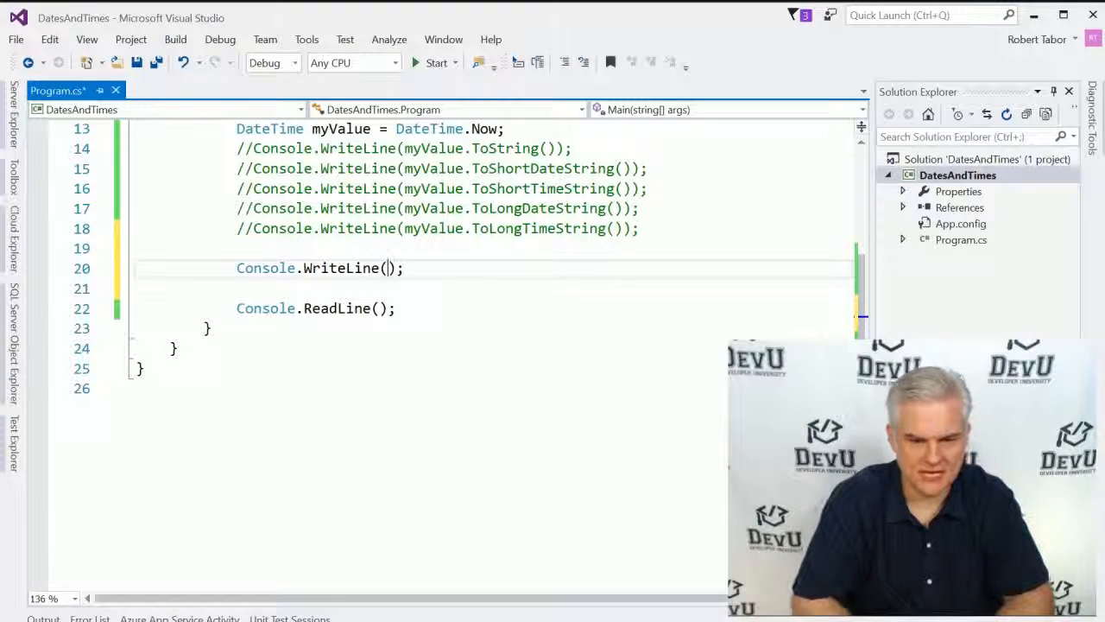
text(myValue.)
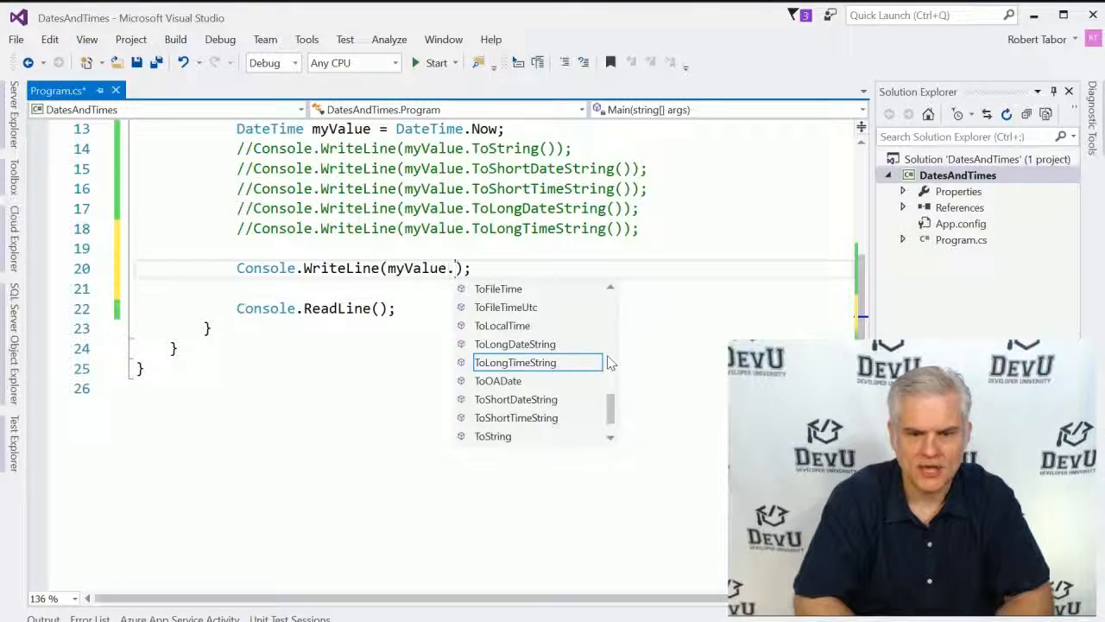
text(AddDays(3)
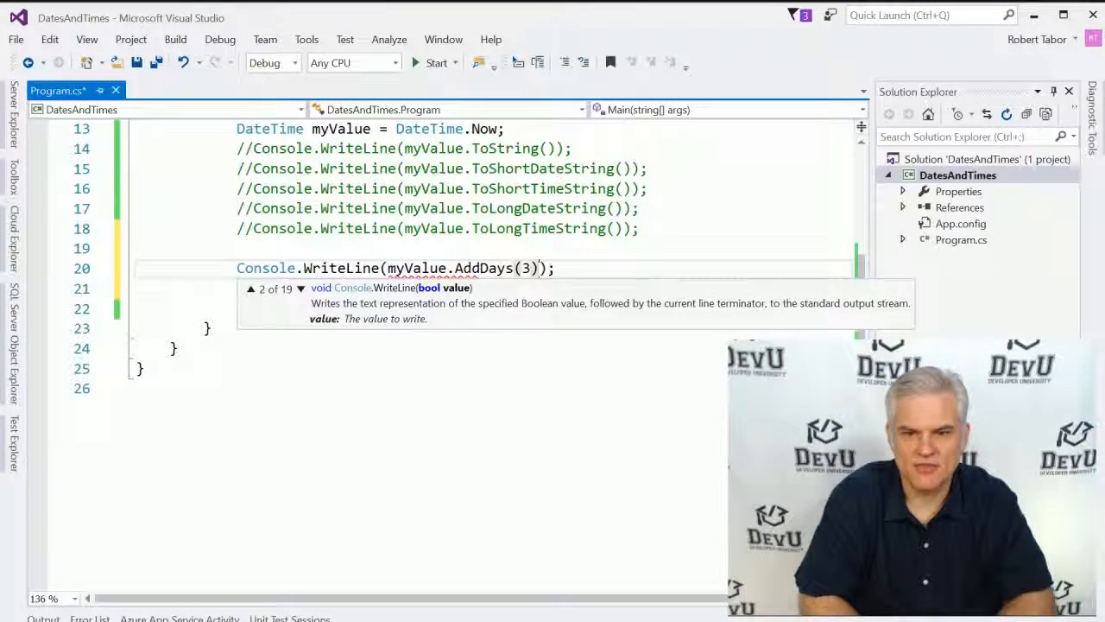
text(.T)
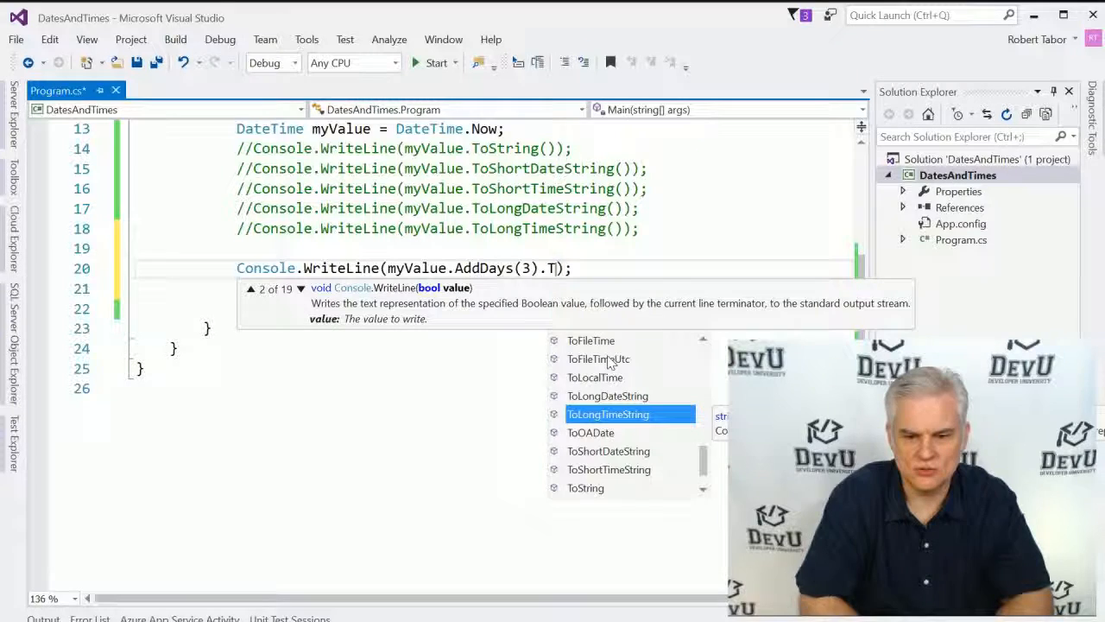
key(up)
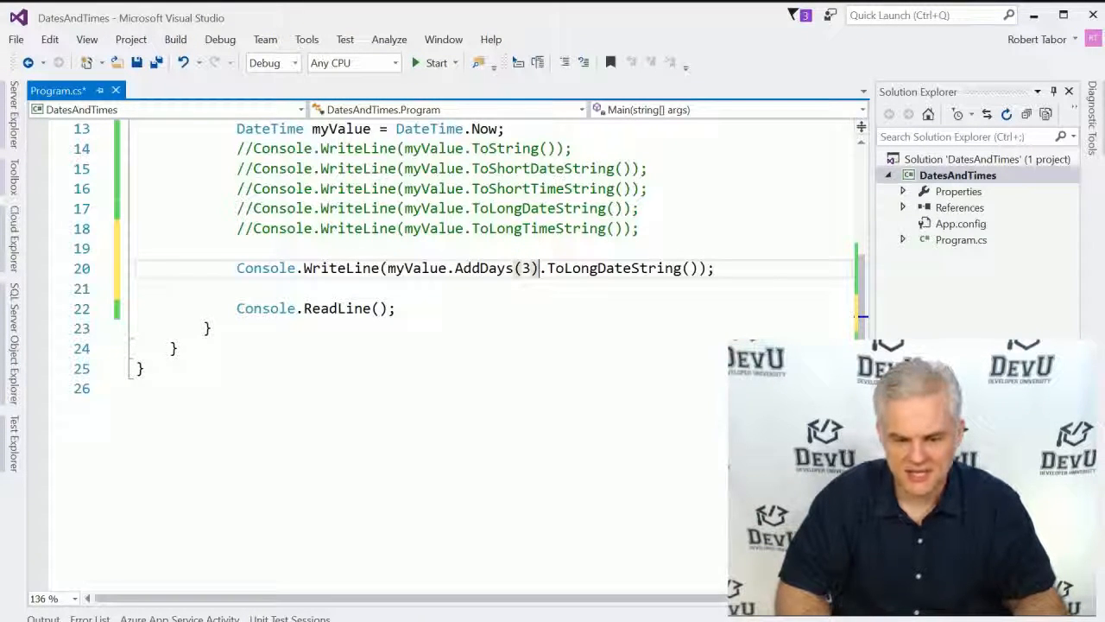
double_click(415, 268)
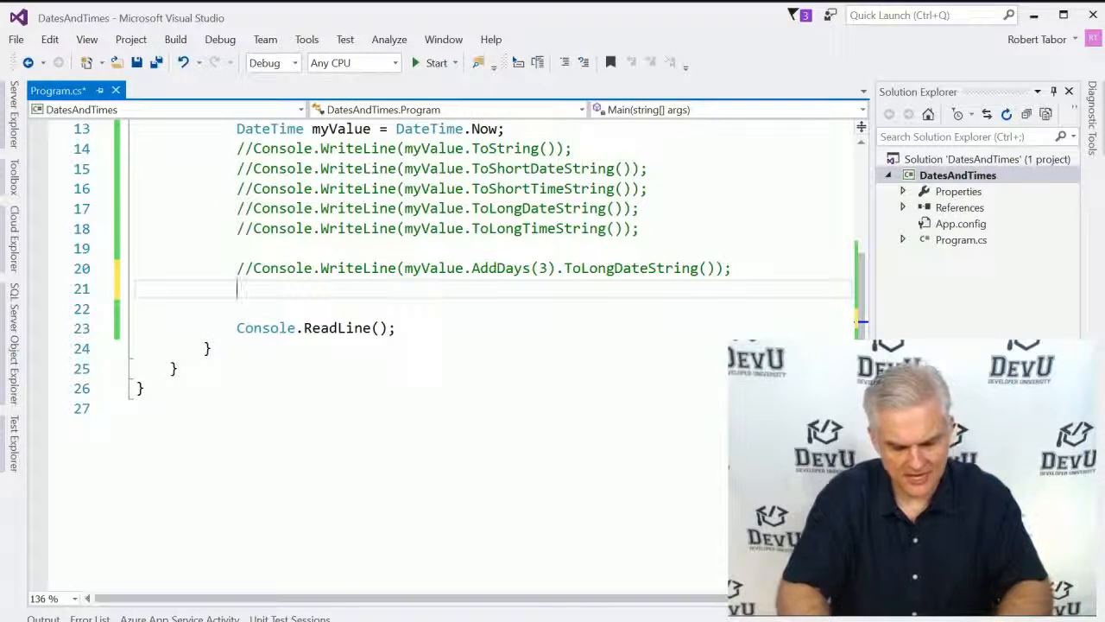
- Write and run Console.WriteLine(myValue.AddHours(3).ToLongTimeString()), then start commenting it out
text(Console.WriteLine();)
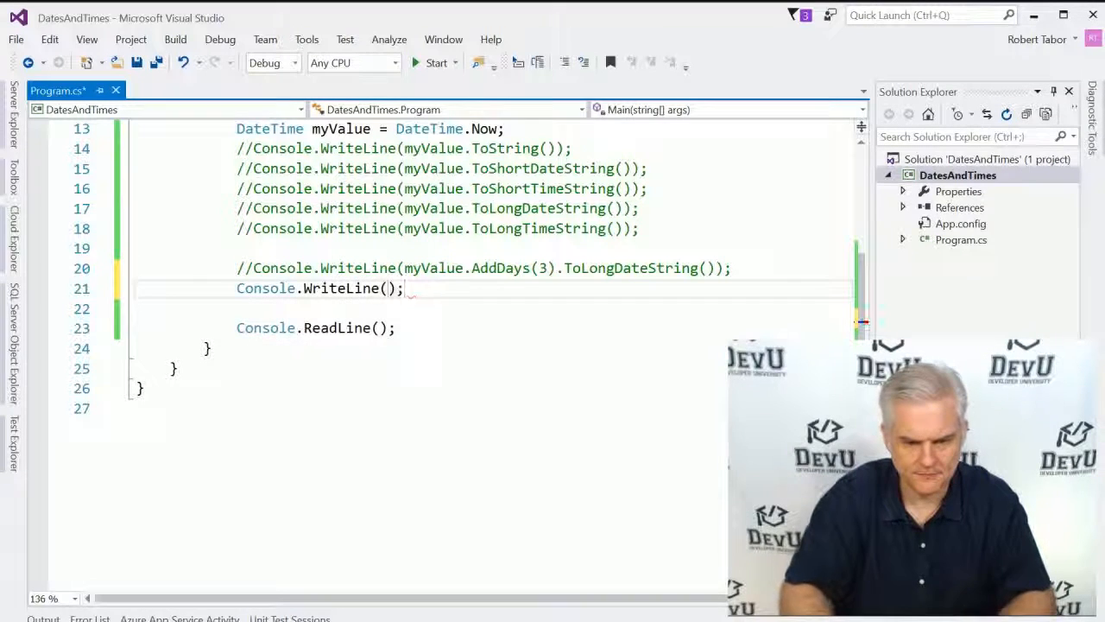
text(myValue.AddHours(3)
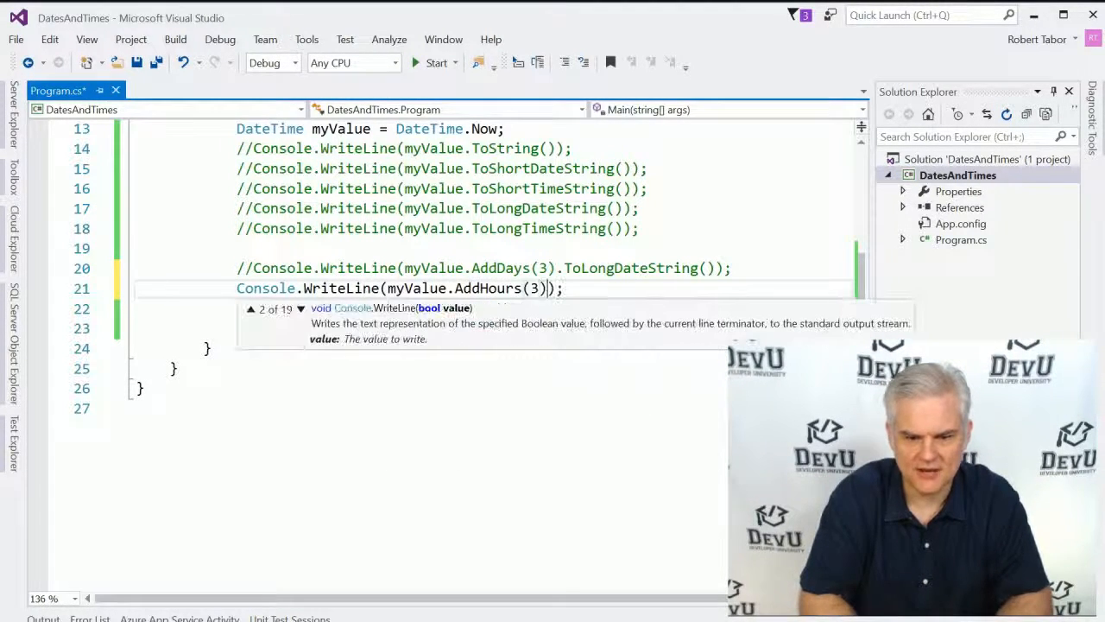
text(.ToLongTimeString)
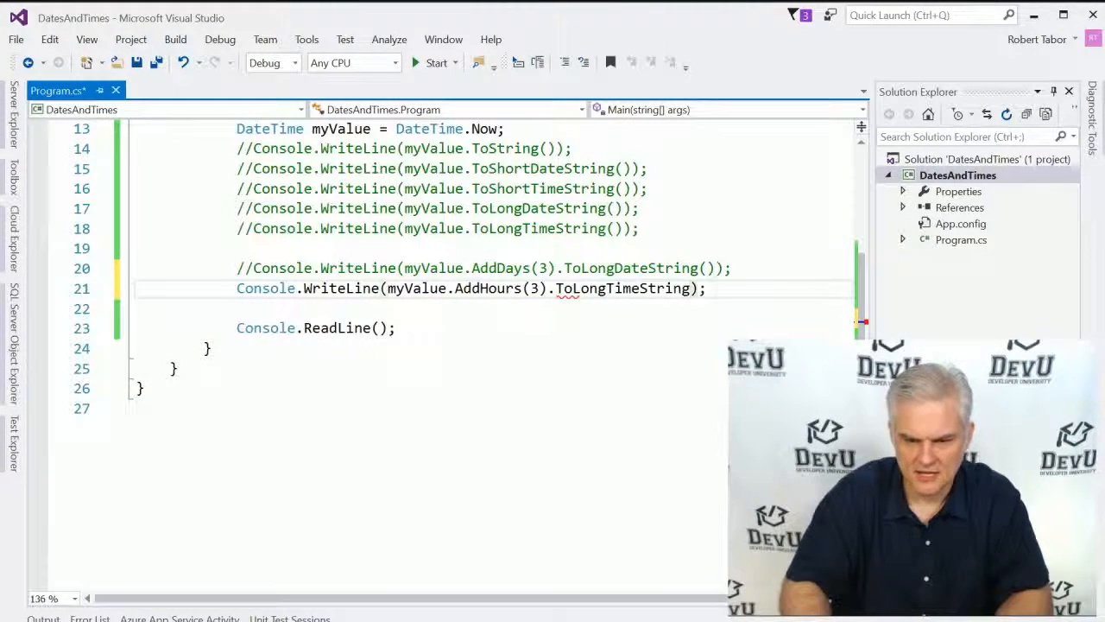
text(())
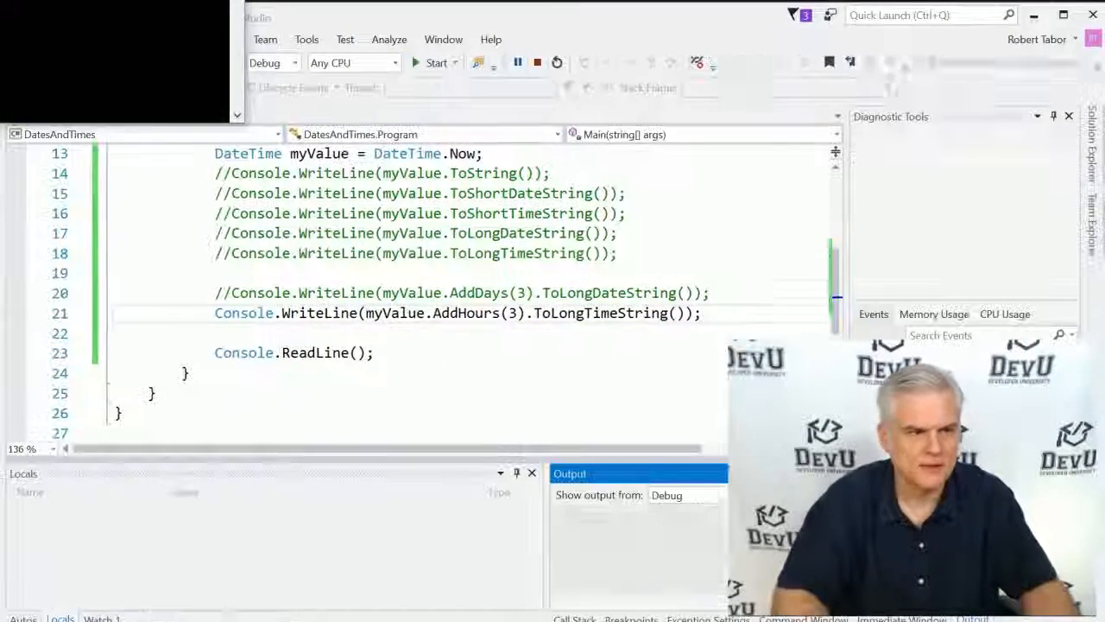
click(435, 62)
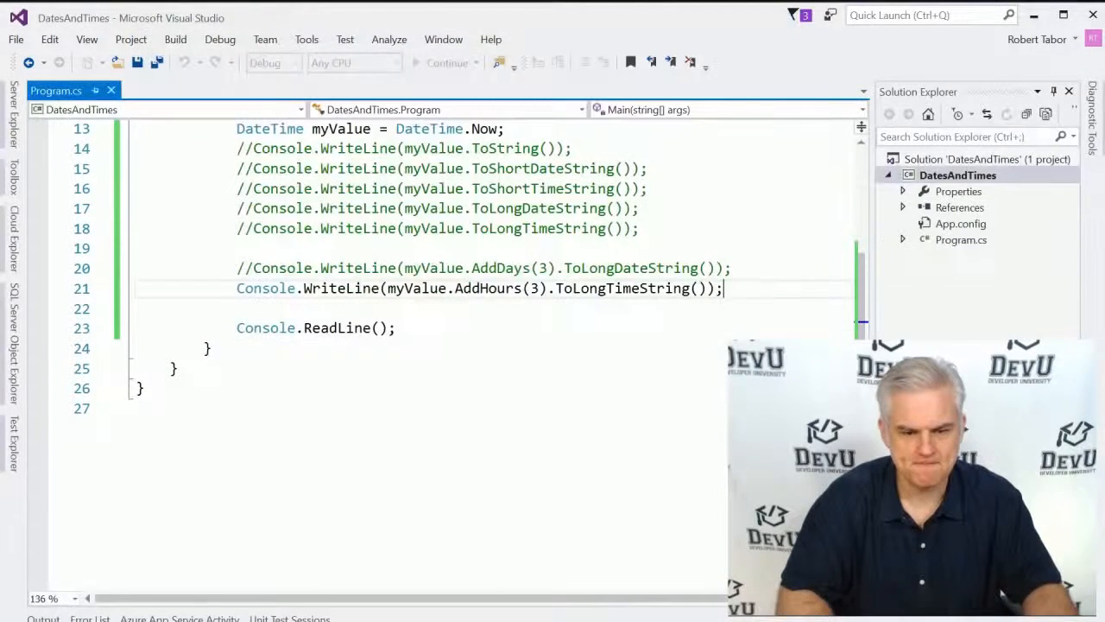
text(//)
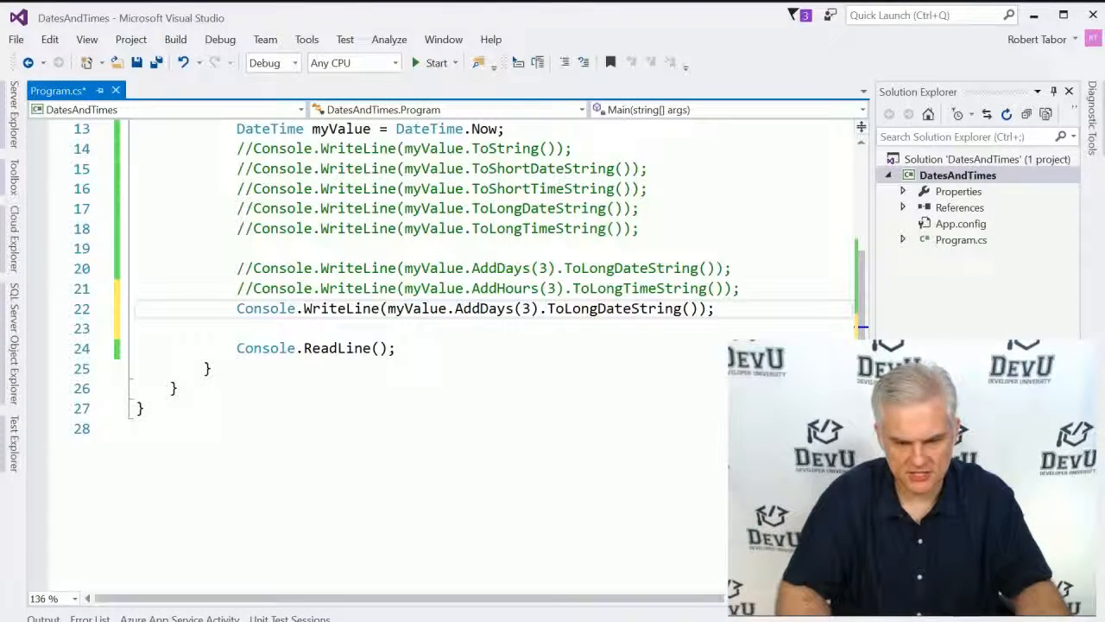
- Change the offset to AddDays(-3) and run it, showing Saturday, March 12, 2016
text(-)
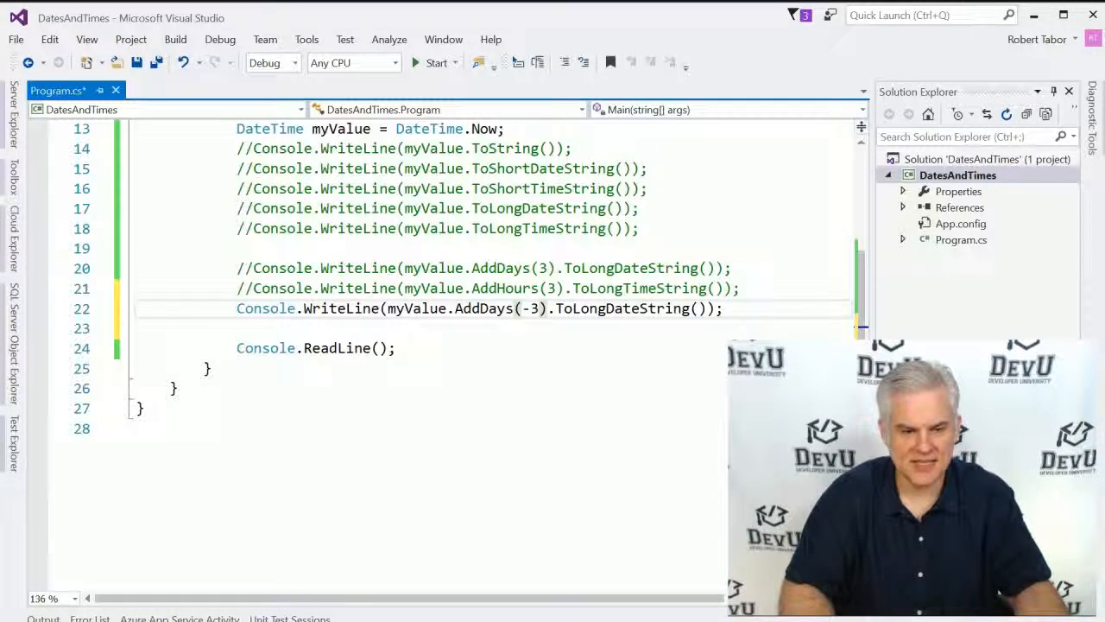
click(436, 62)
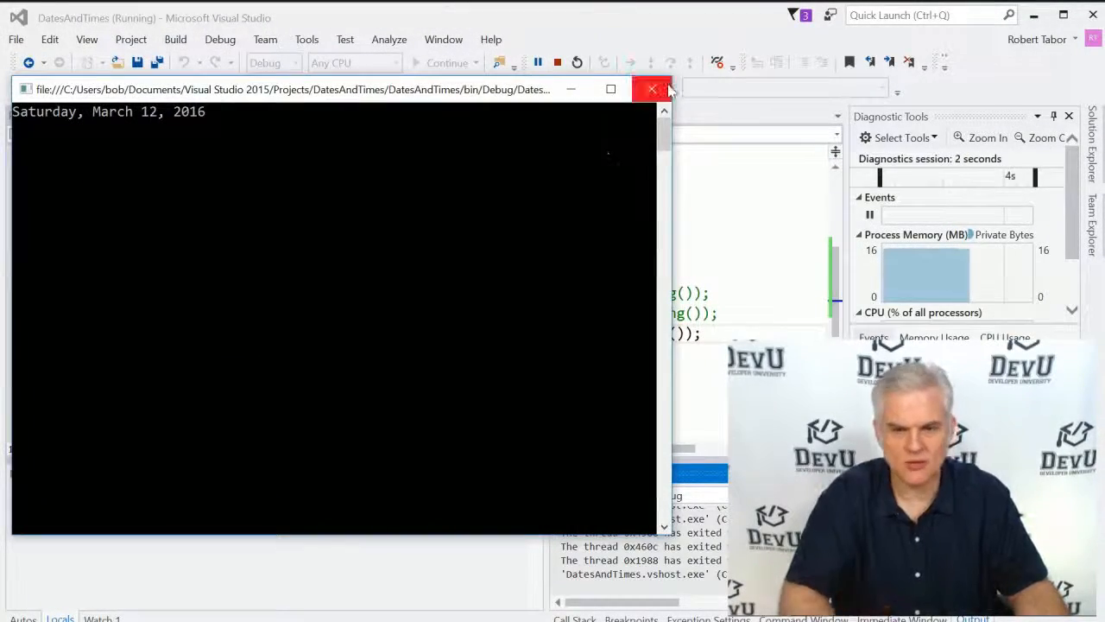
click(654, 89)
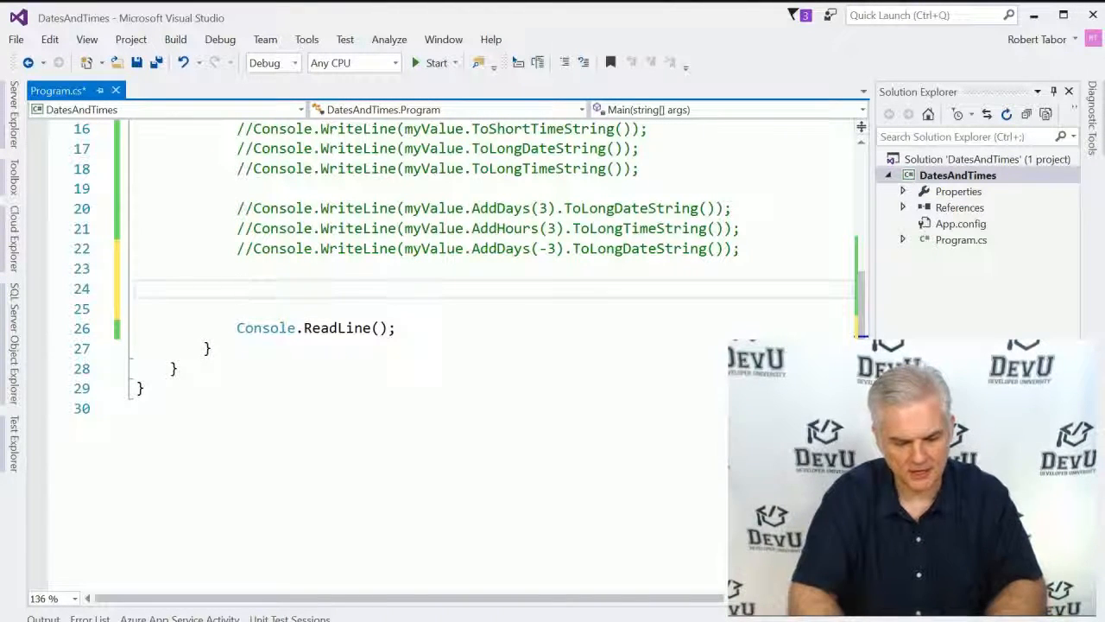
- Add a Console.WriteLine(myValue.Month) statement below the commented date lines
text(Console.WriteLine(myValue.AddDays(3).ToLongDateString());)
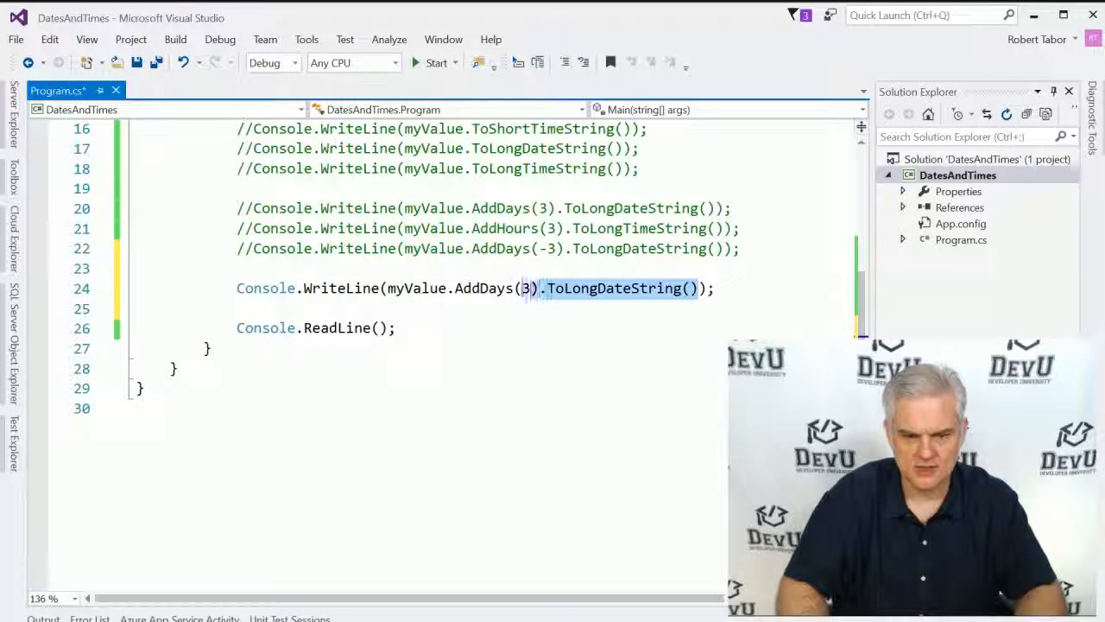
text(Mo)
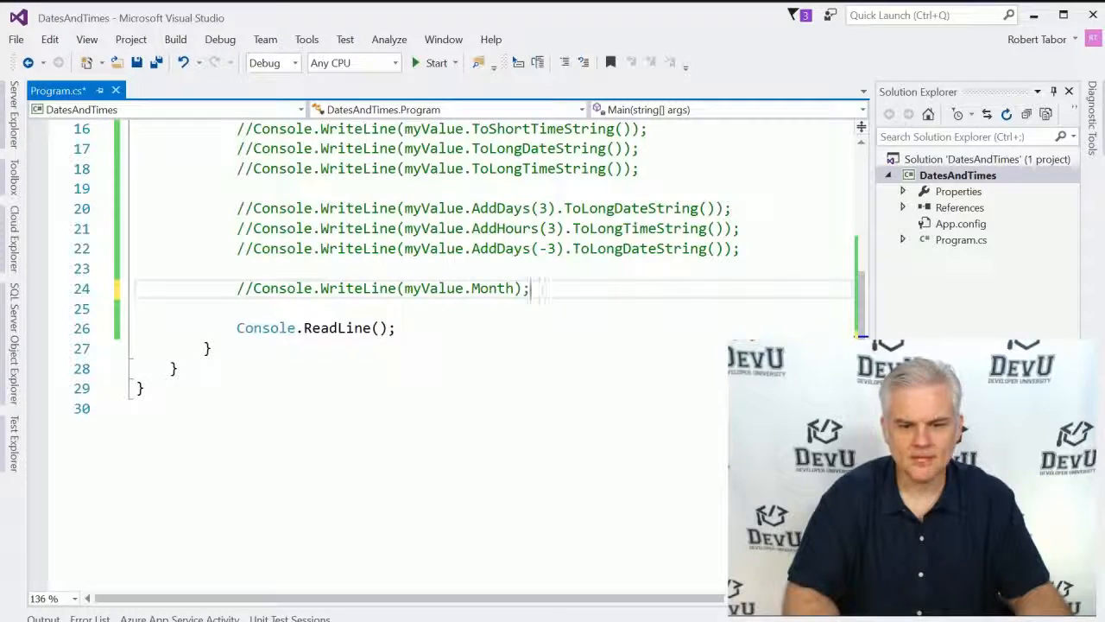
key(enter)
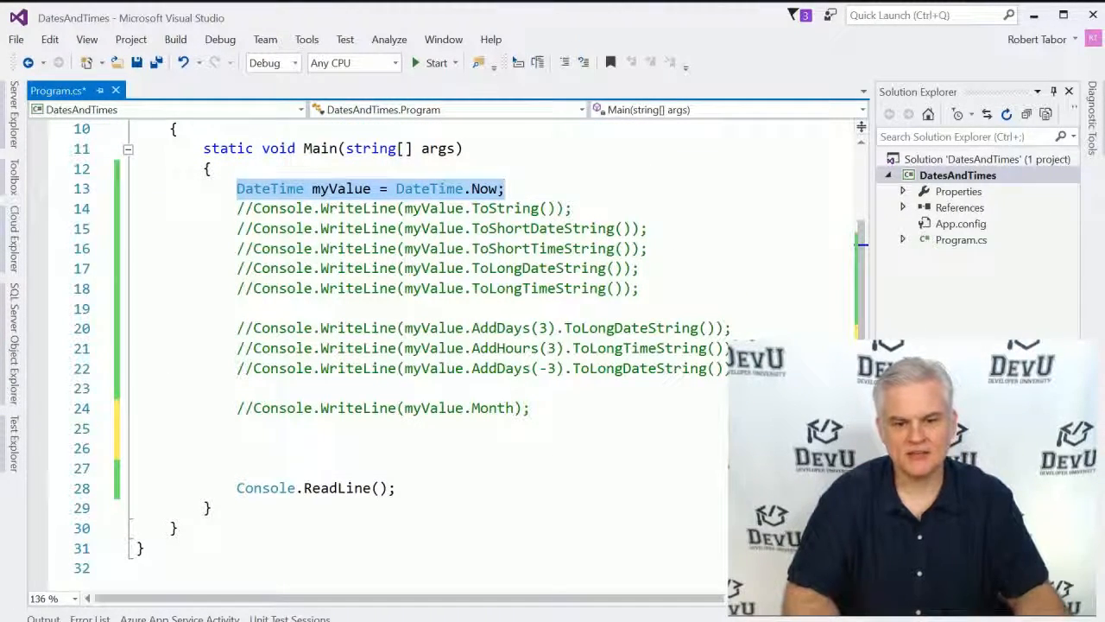
- Declare DateTime myBirthday = new DateTime(1969, 12, 7)
scroll(down, 3)
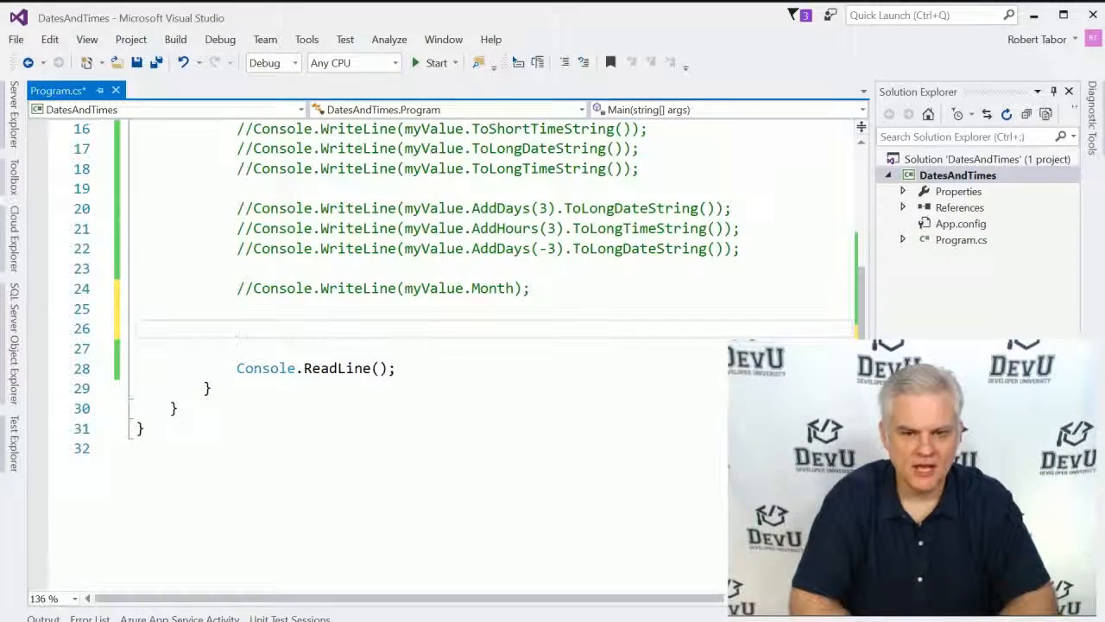
text(DateTime)
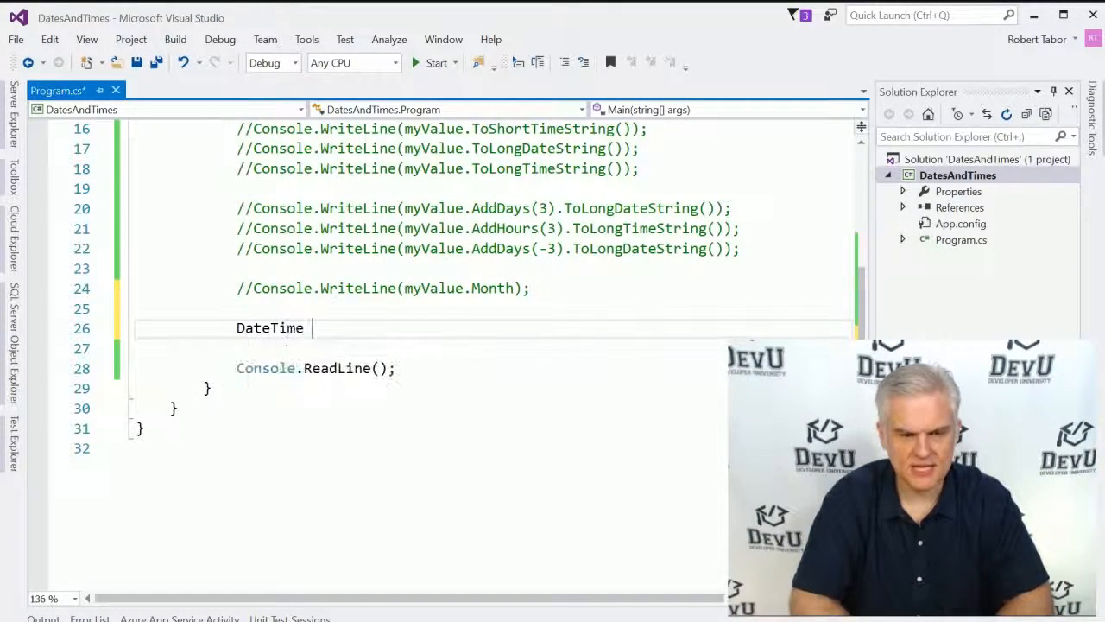
text(myBi)
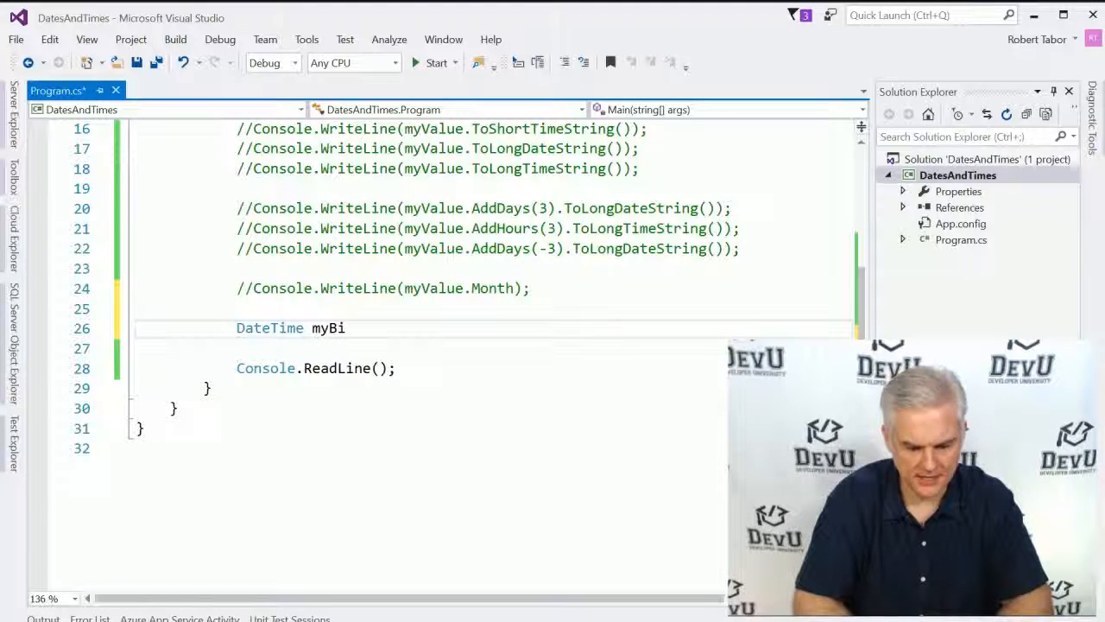
text(rthday =)
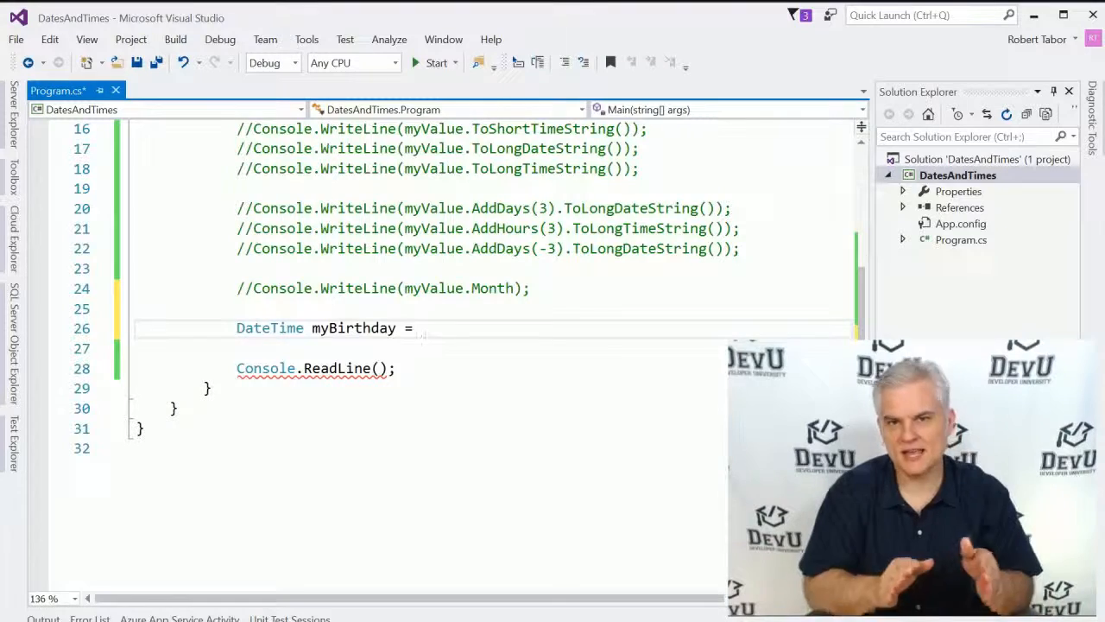
text(new)
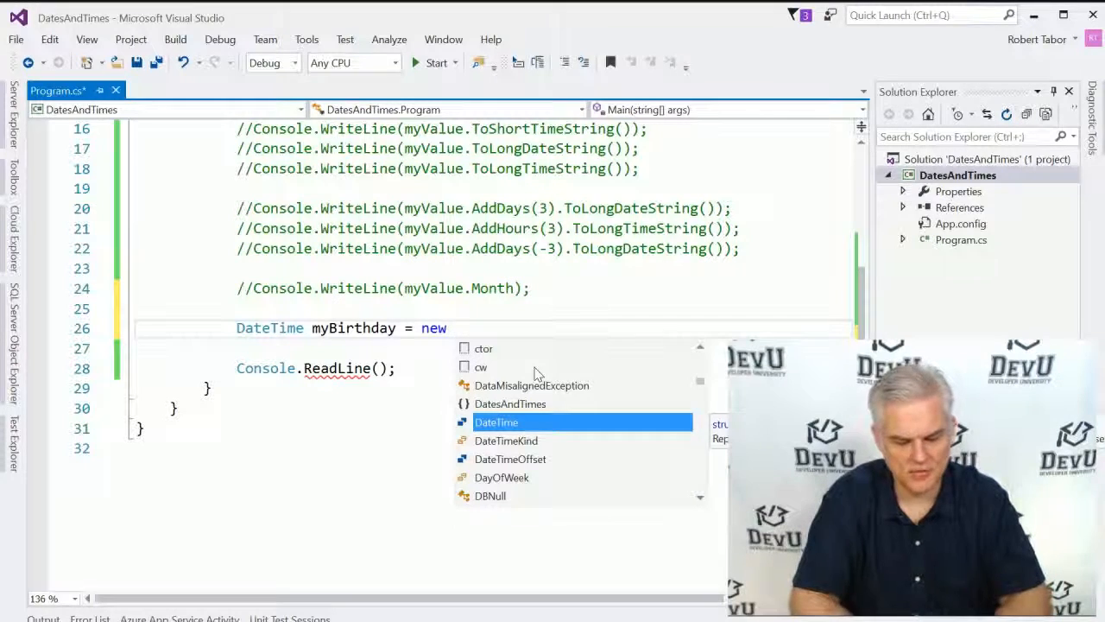
text(DateTime)
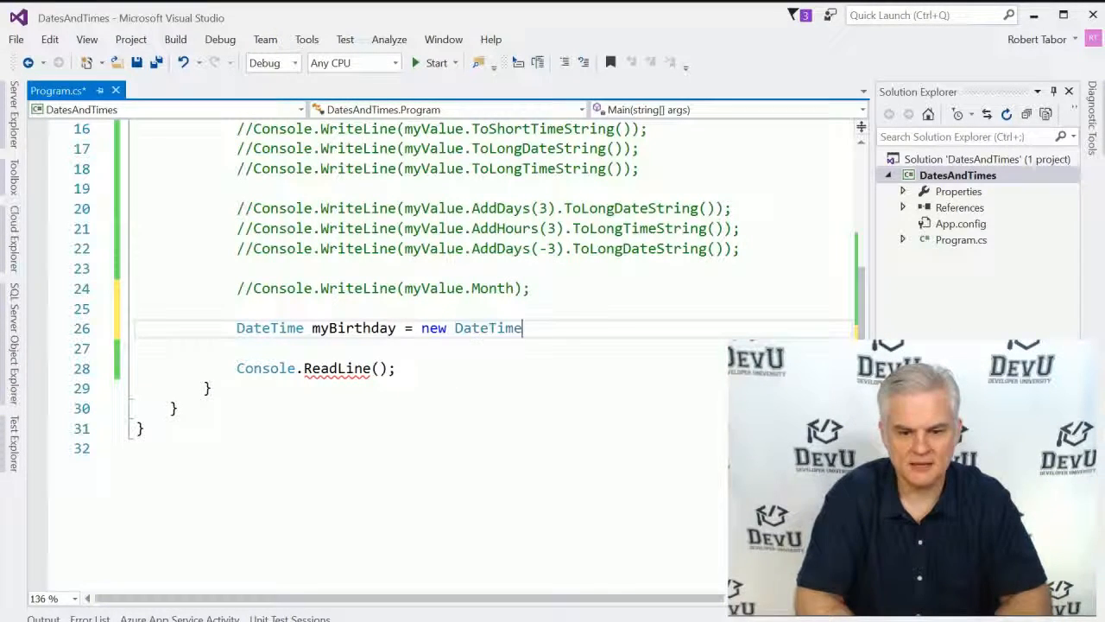
text(())
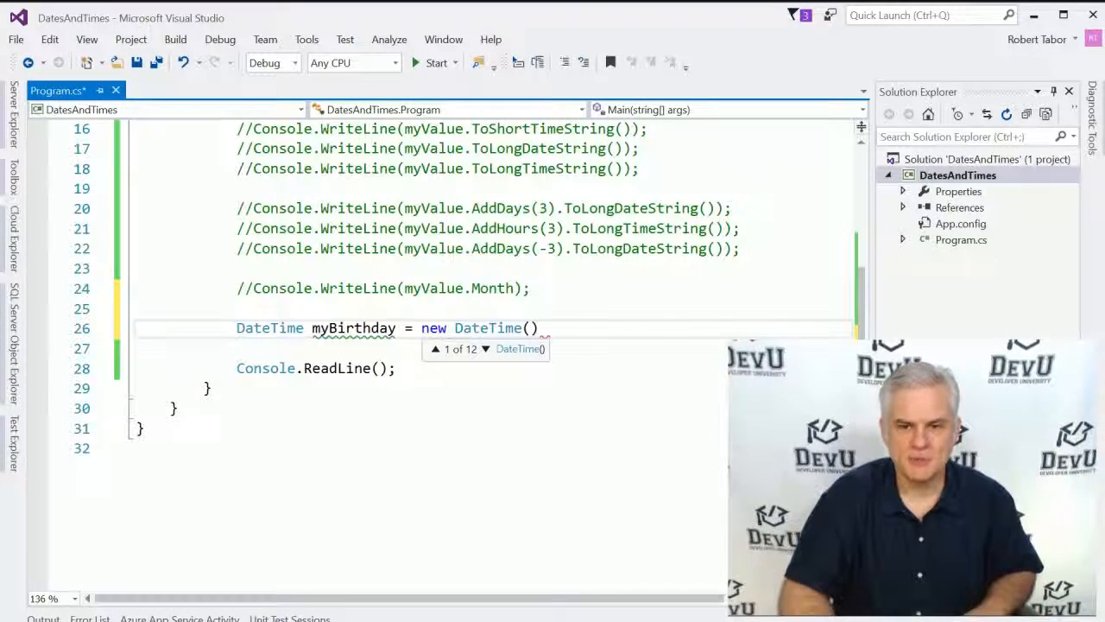
text(1969,)
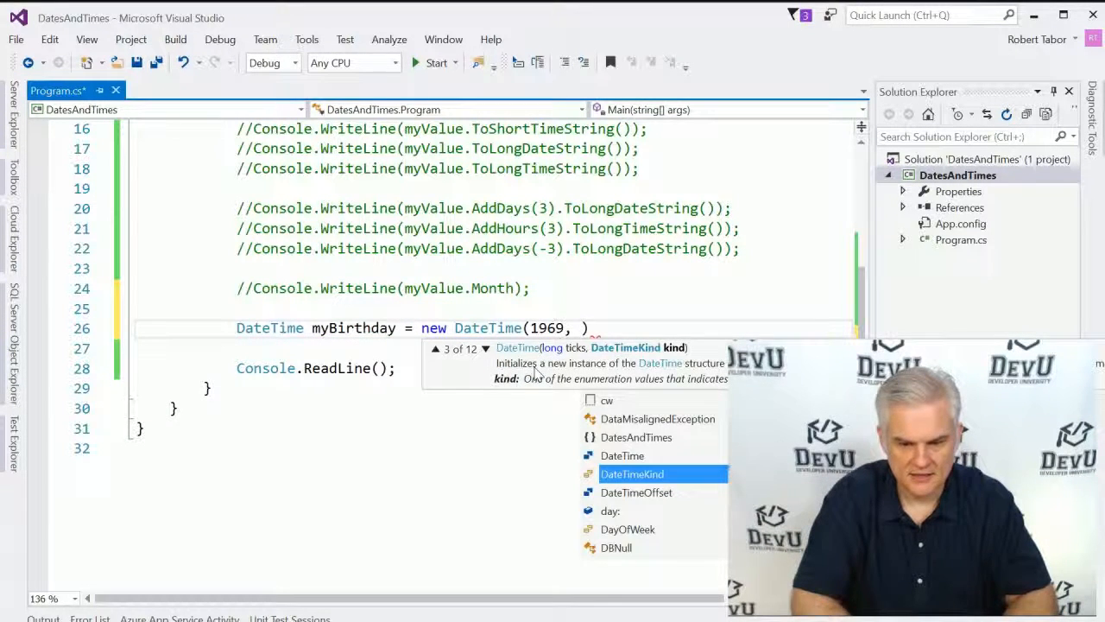
text(12,)
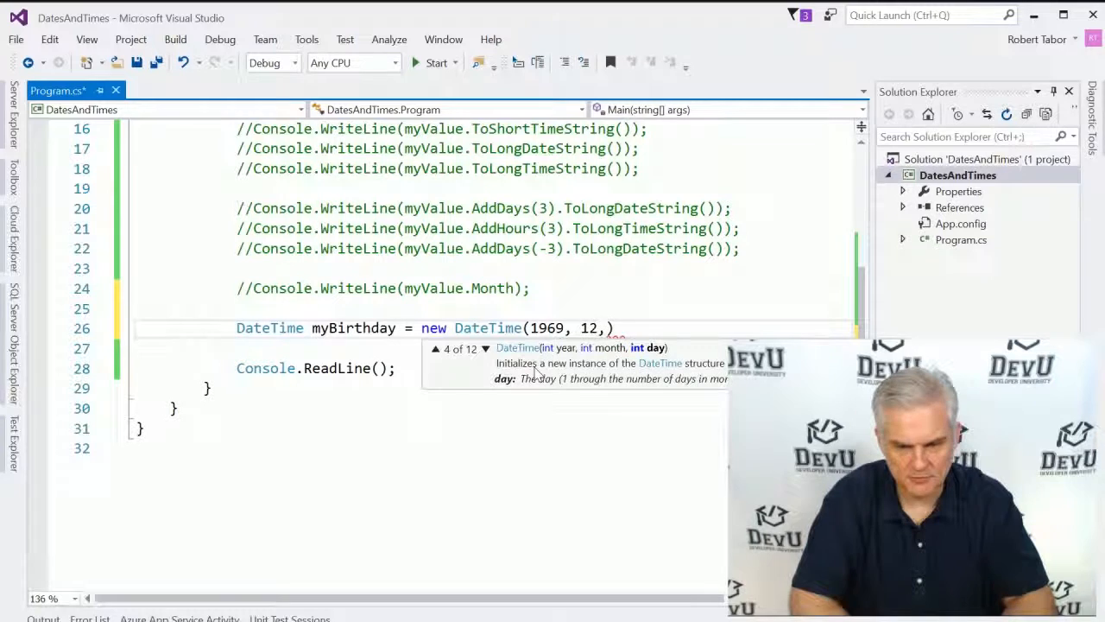
text(7)
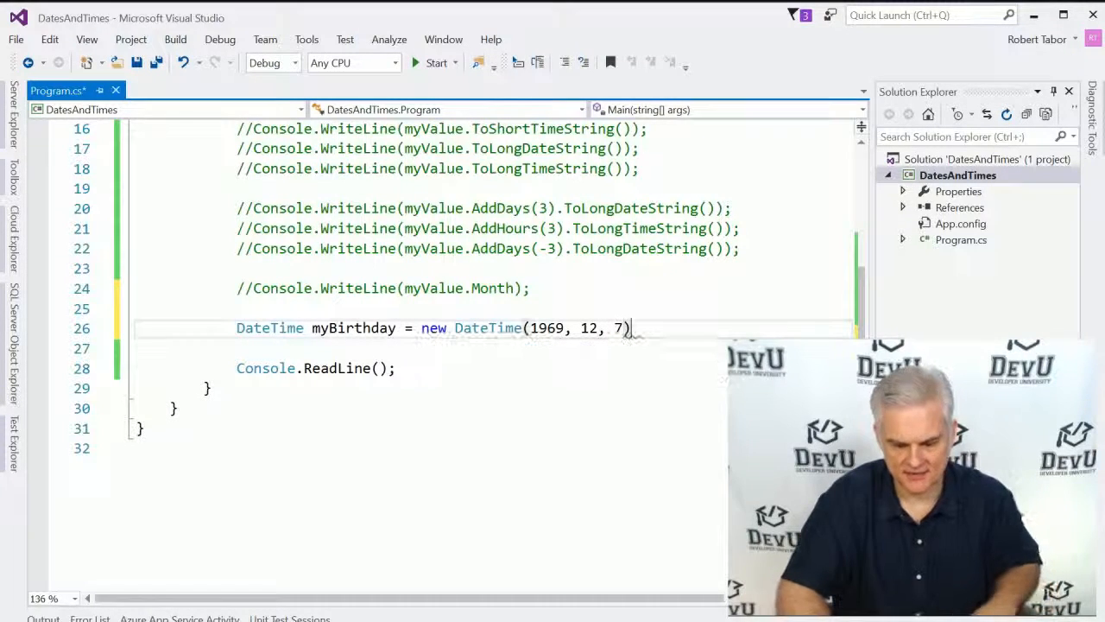
text(;)
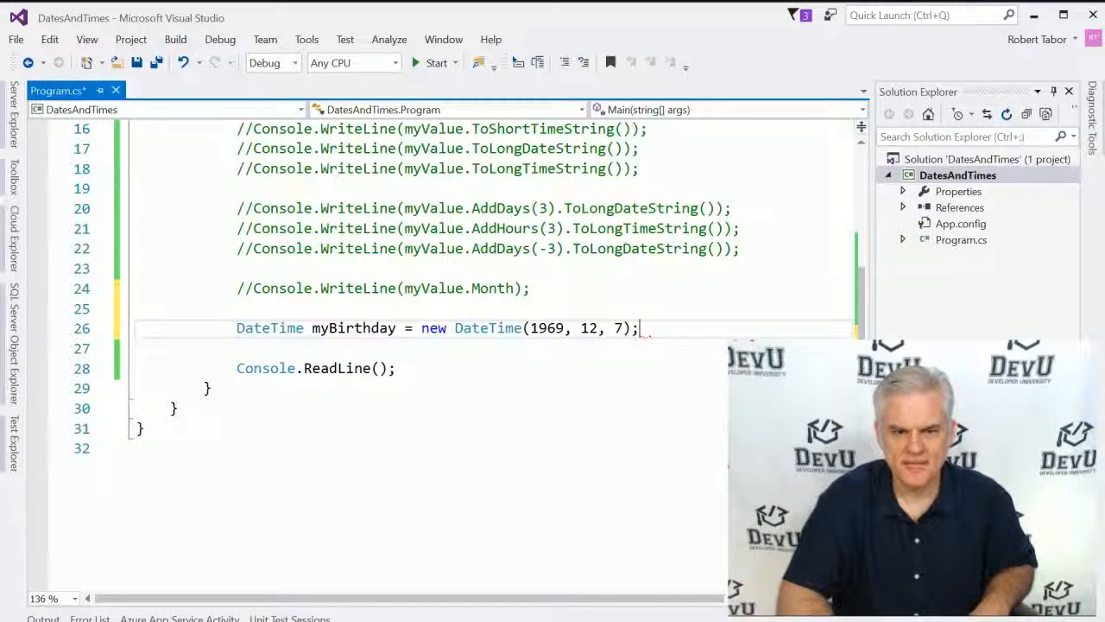
key(enter)
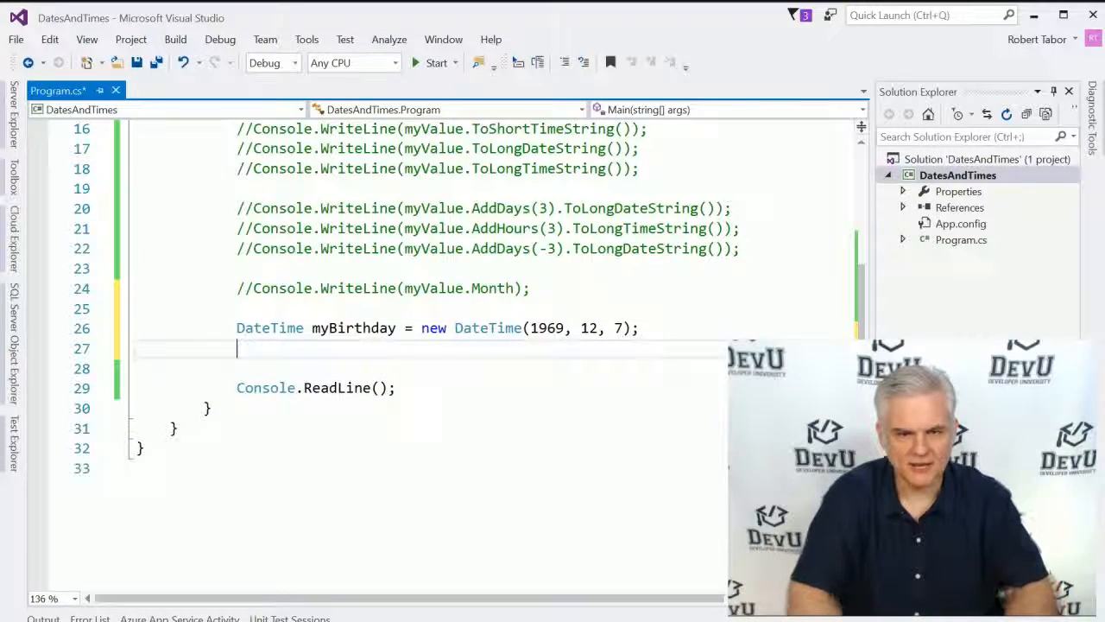
- Add Console.WriteLine(myBirthday.ToShortDateString()) below the declaration
text(Console.Write)
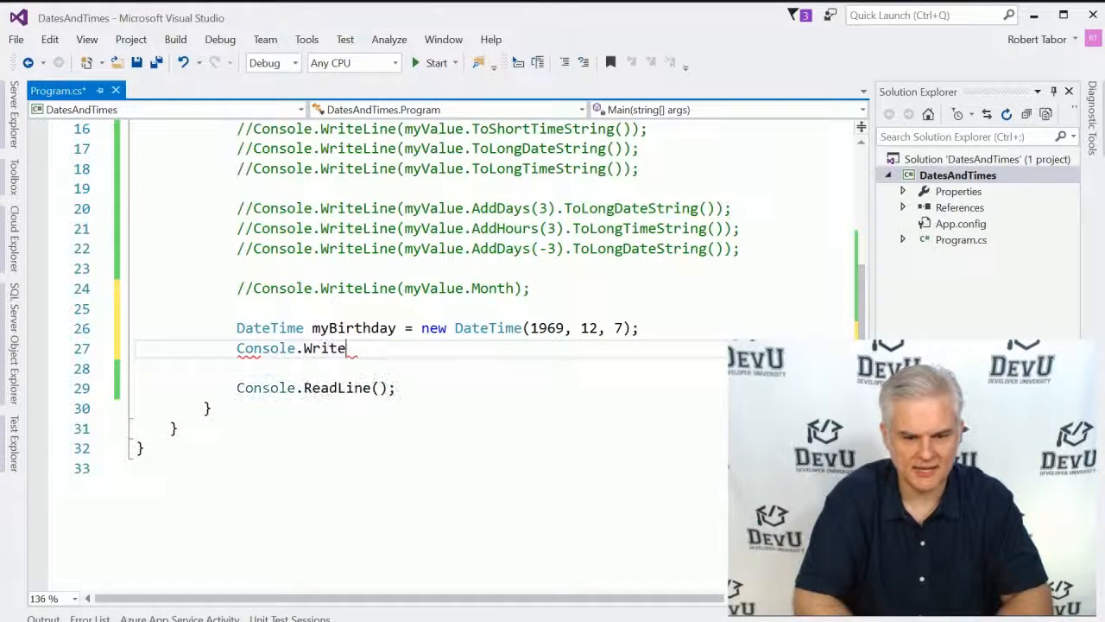
text(Line()
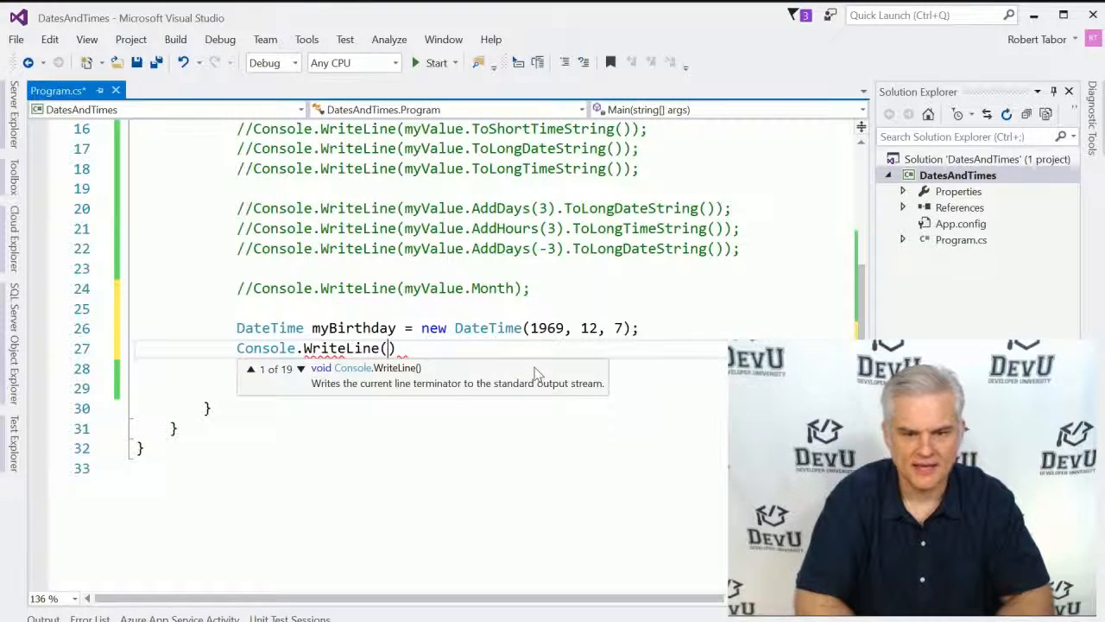
text(myBirthday.)
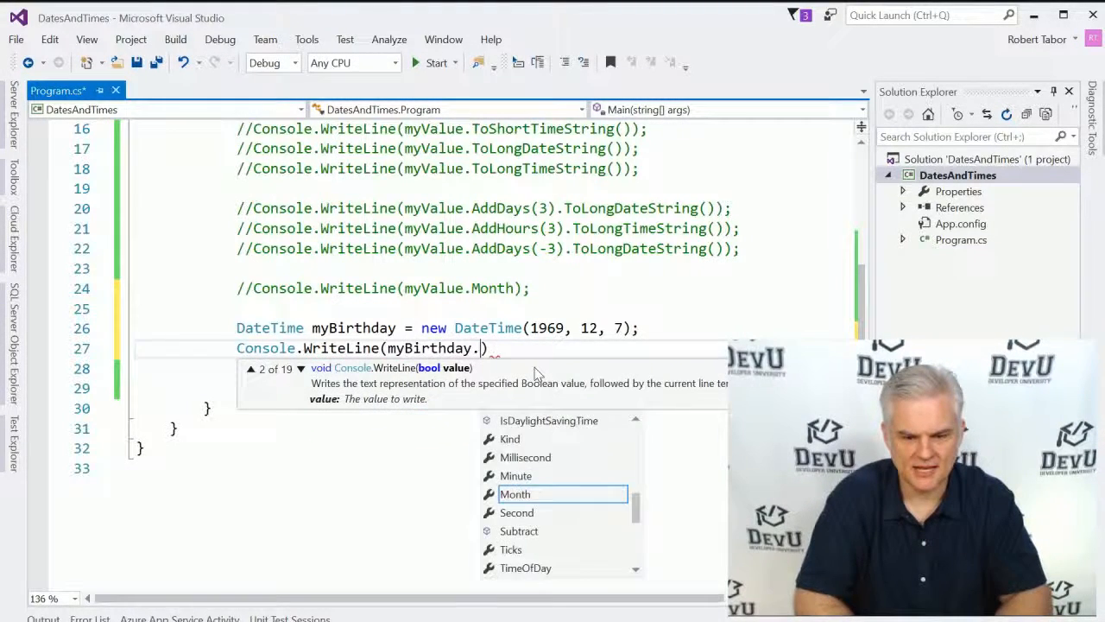
text(ToShortDateString()
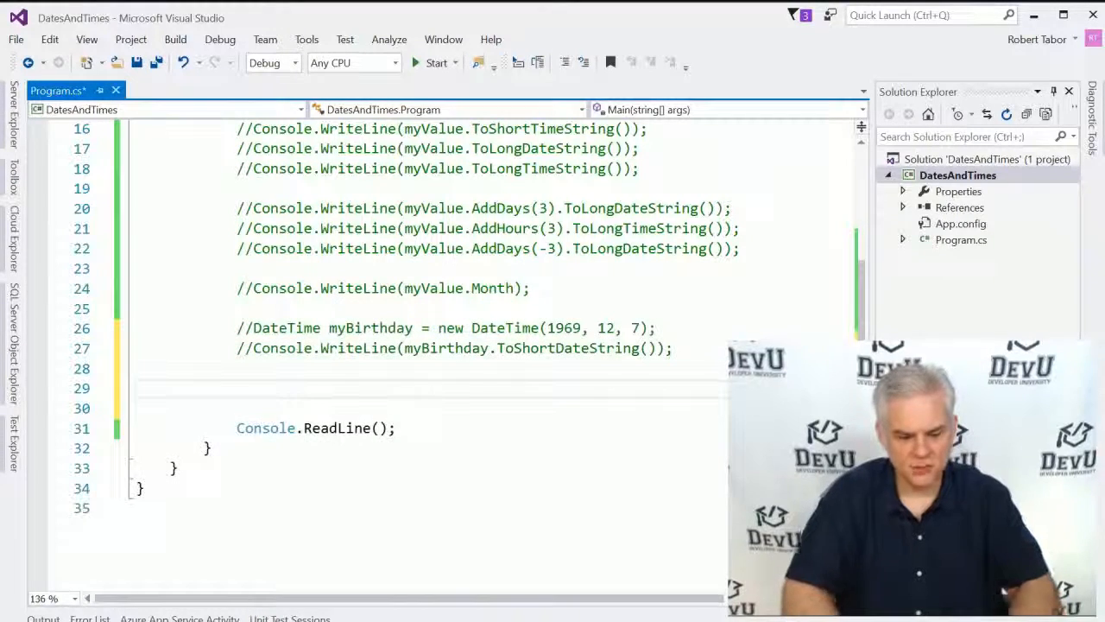
- Add the statement DateTime myBirthday = DateTime.Parse("12/7/1969");
text(DateTime m)
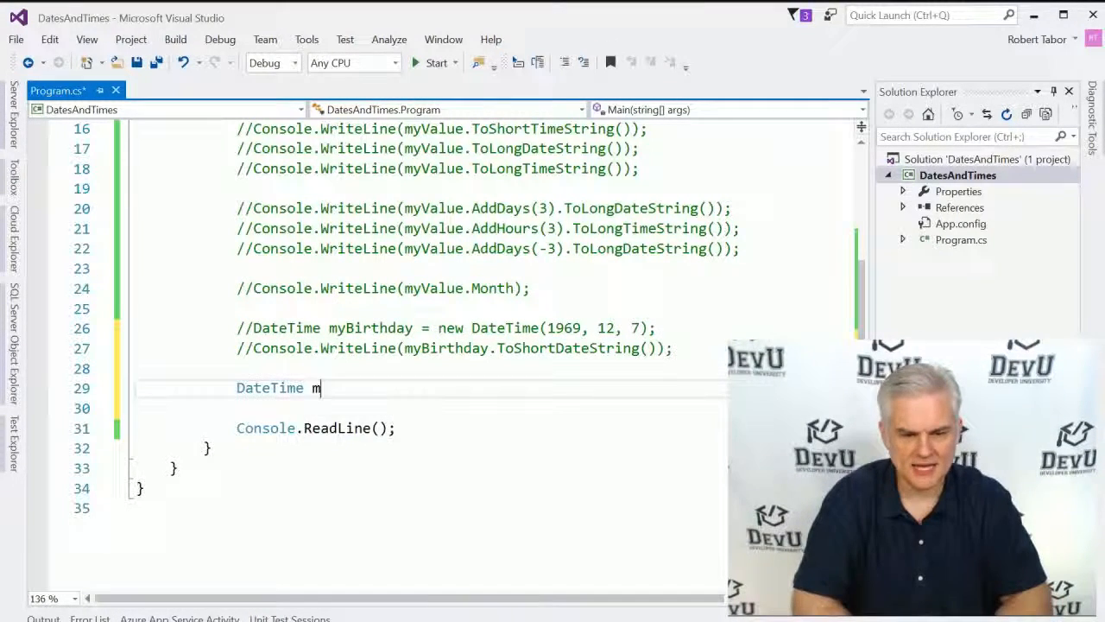
text(yBi)
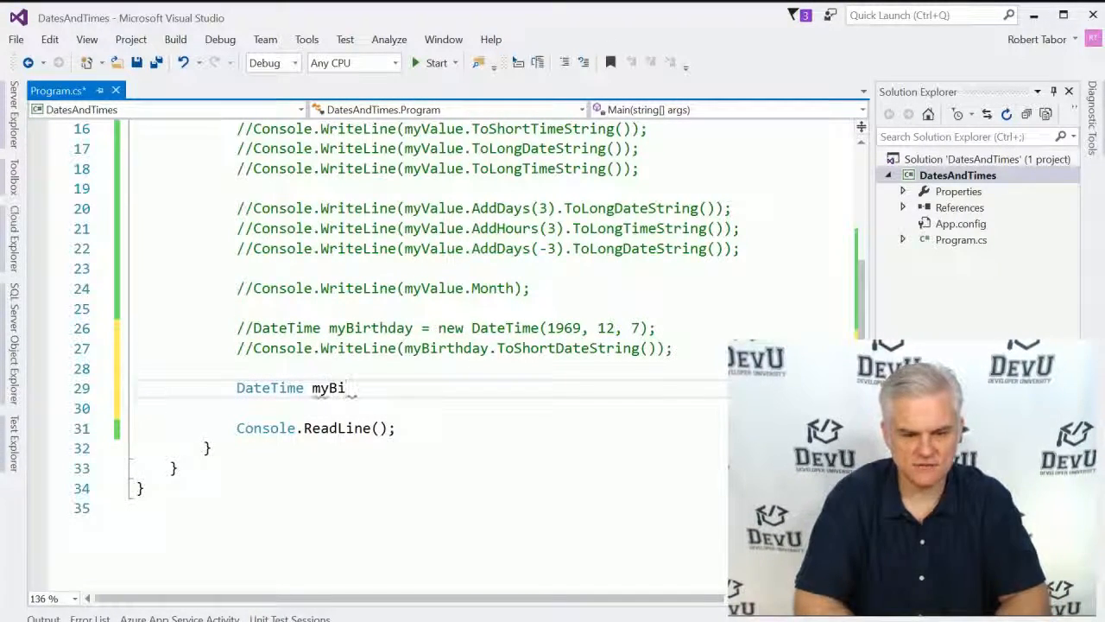
text(rthday =)
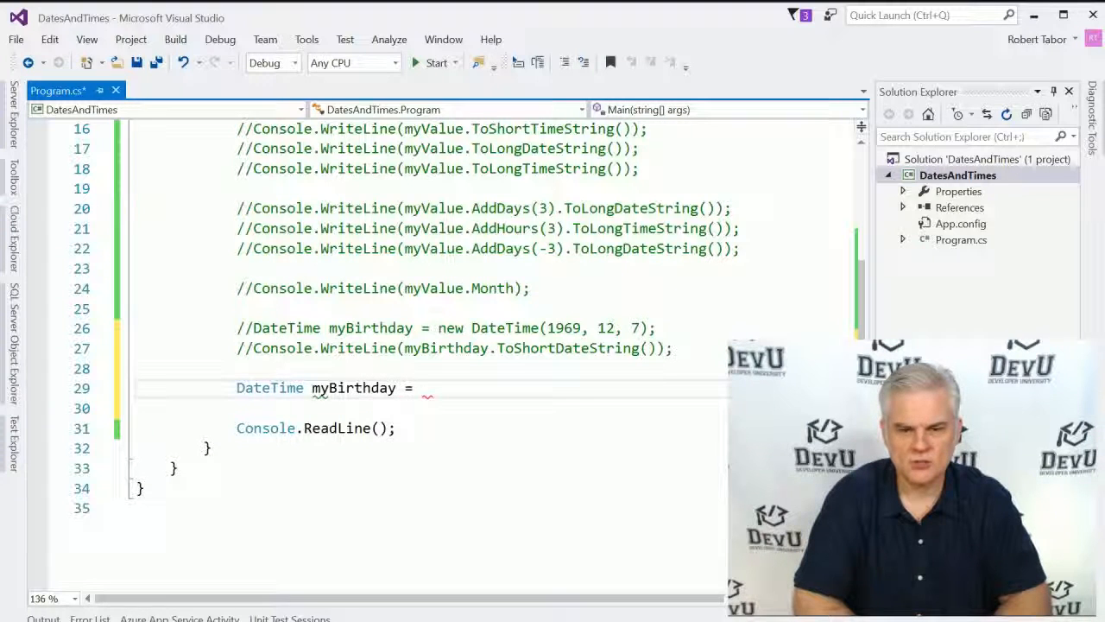
text(DateTime.PAr)
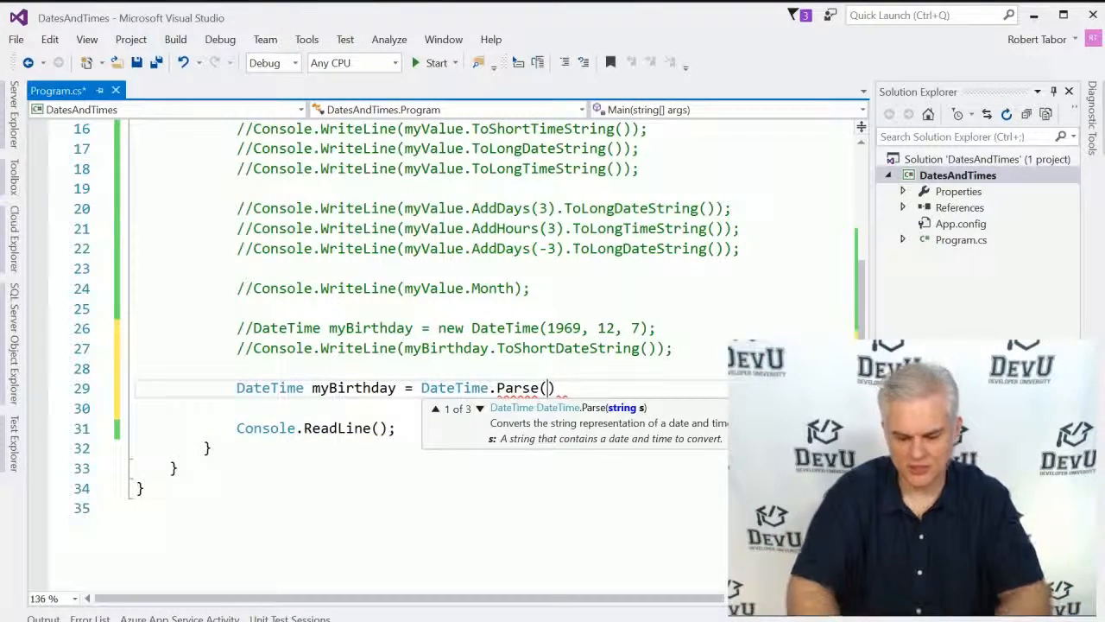
text(")
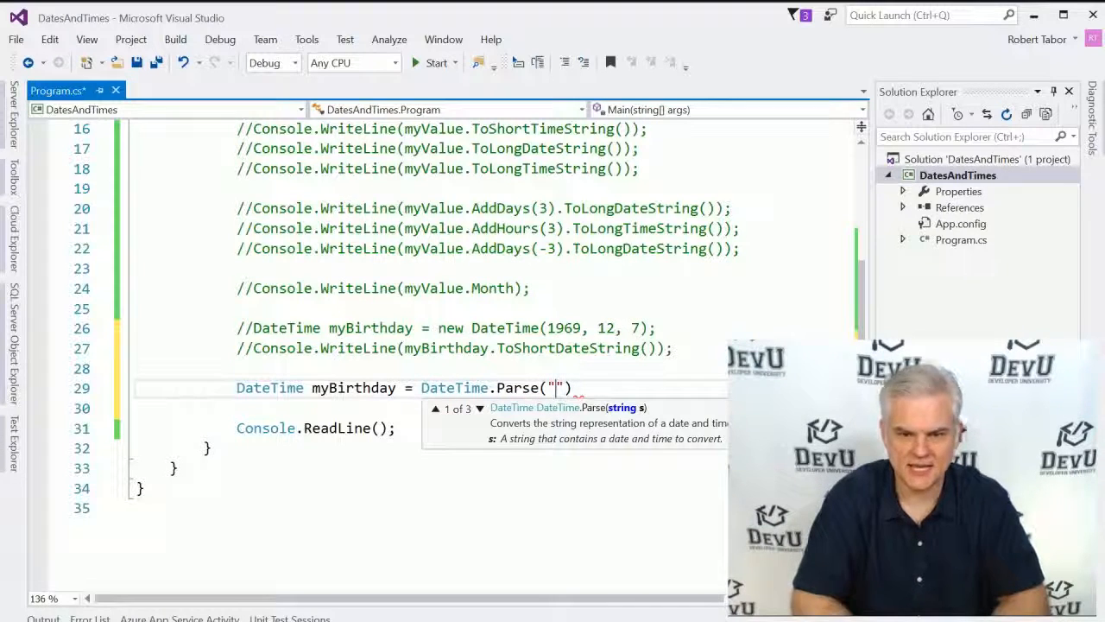
text(12/7/1)
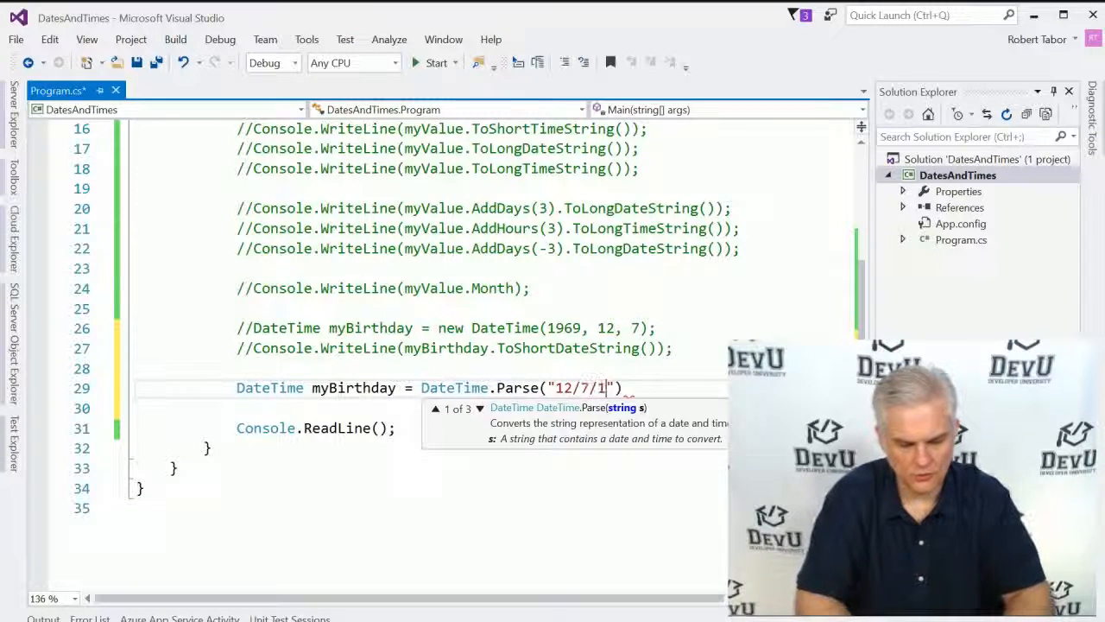
text(969)
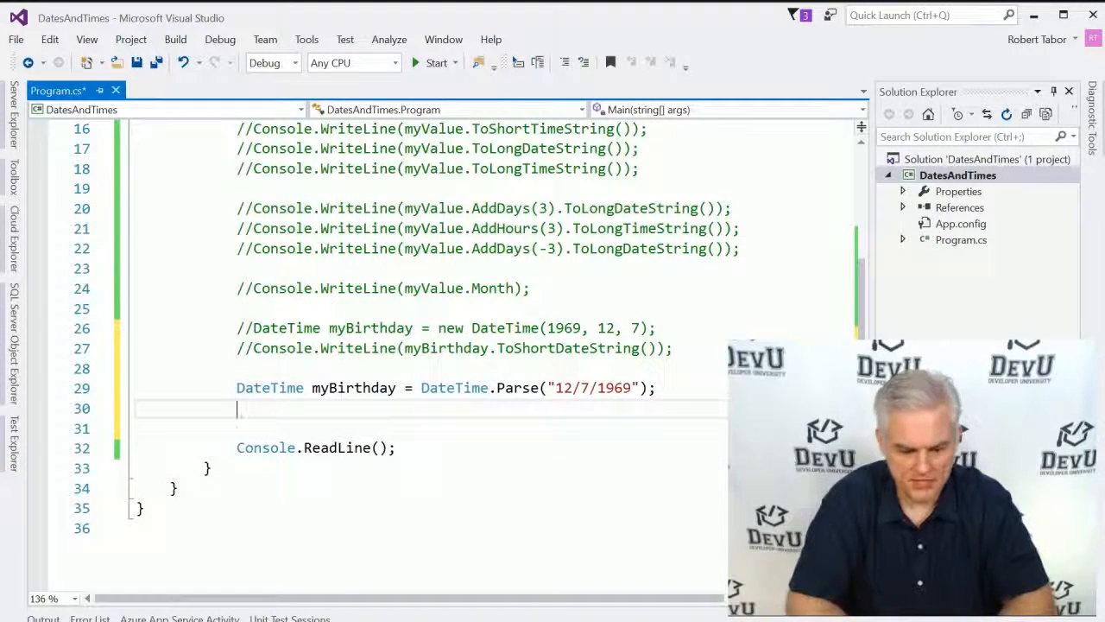
- Declare TimeSpan myAge = DateTime.Now.Subtract(myBirthday)
text(Time)
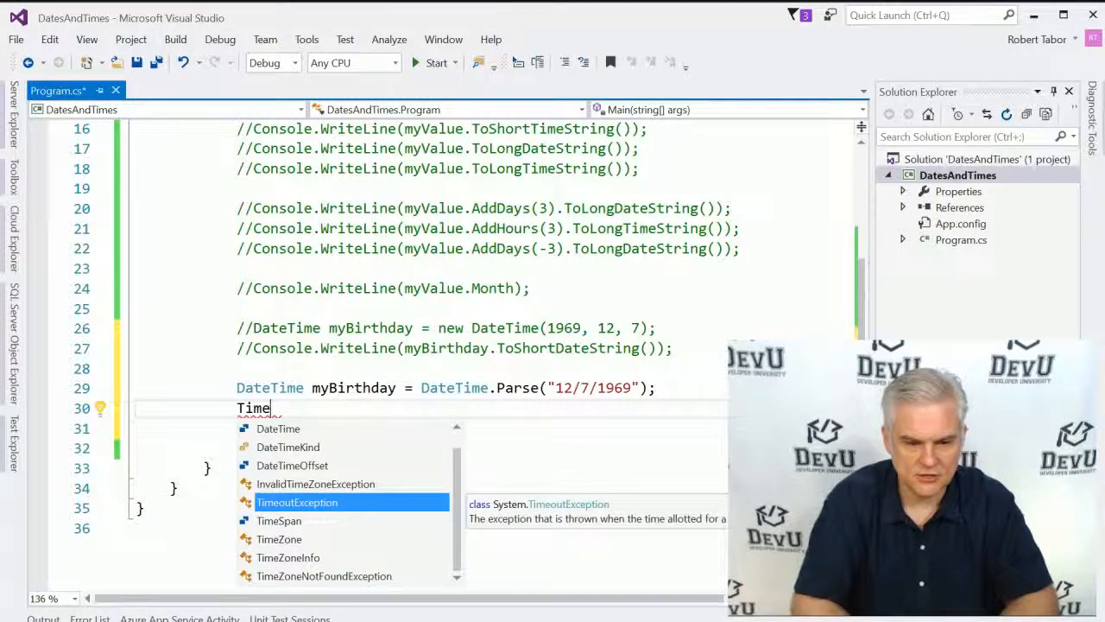
text(span)
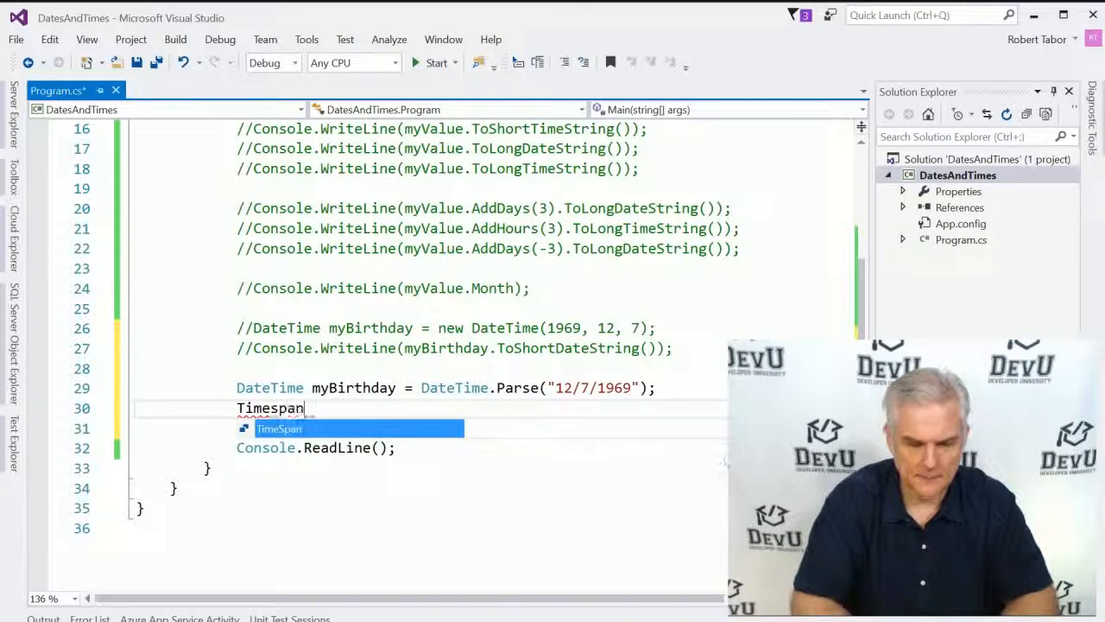
text(m)
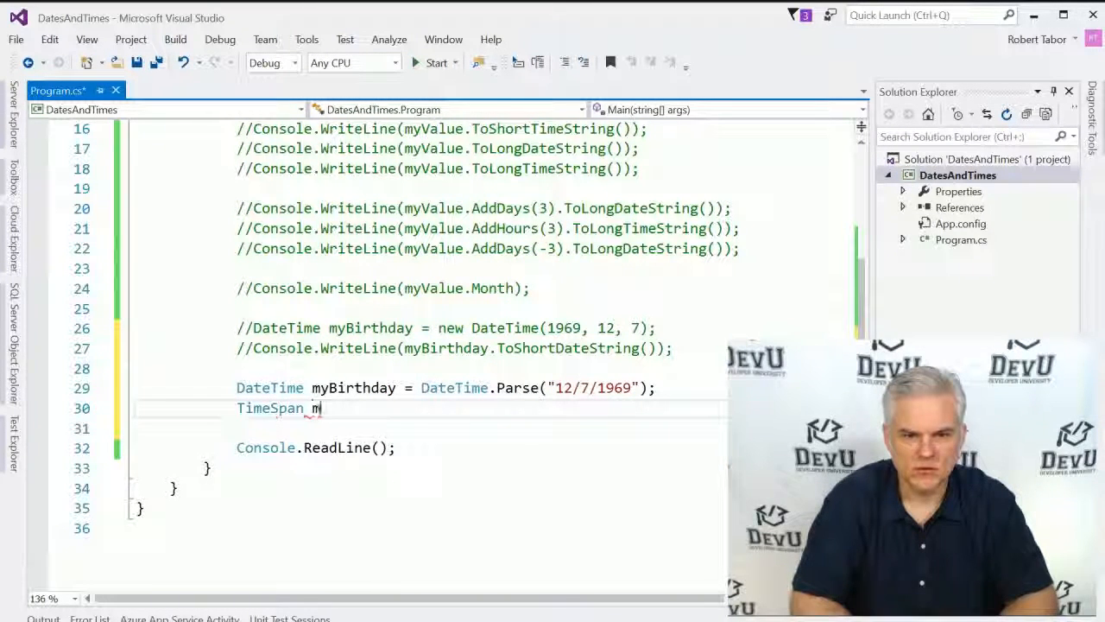
text(yAge =)
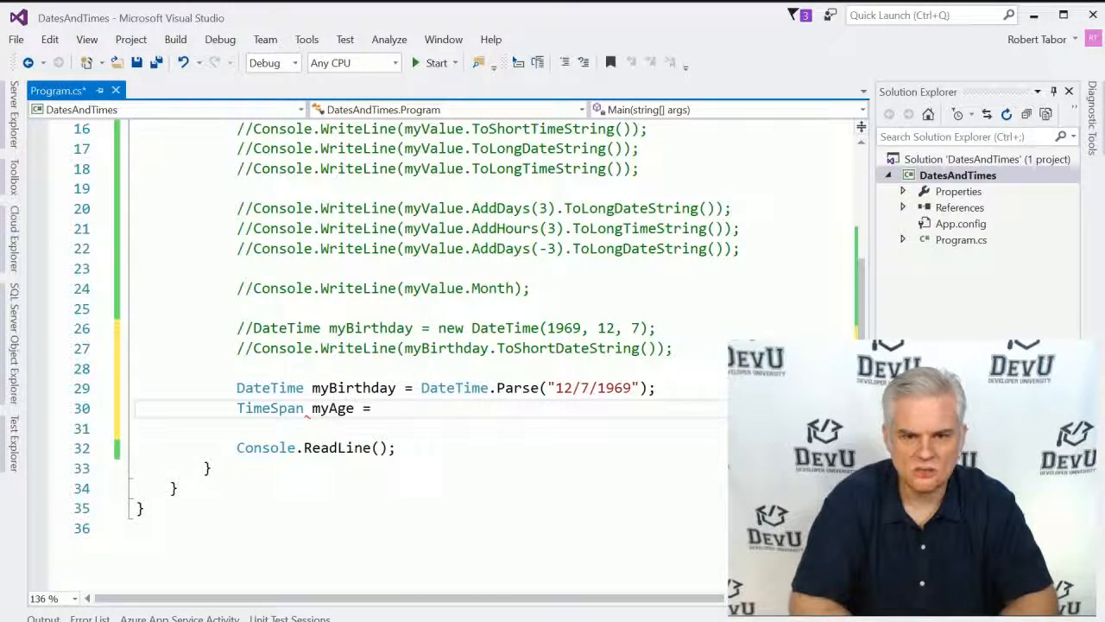
text(DateTime.Now)
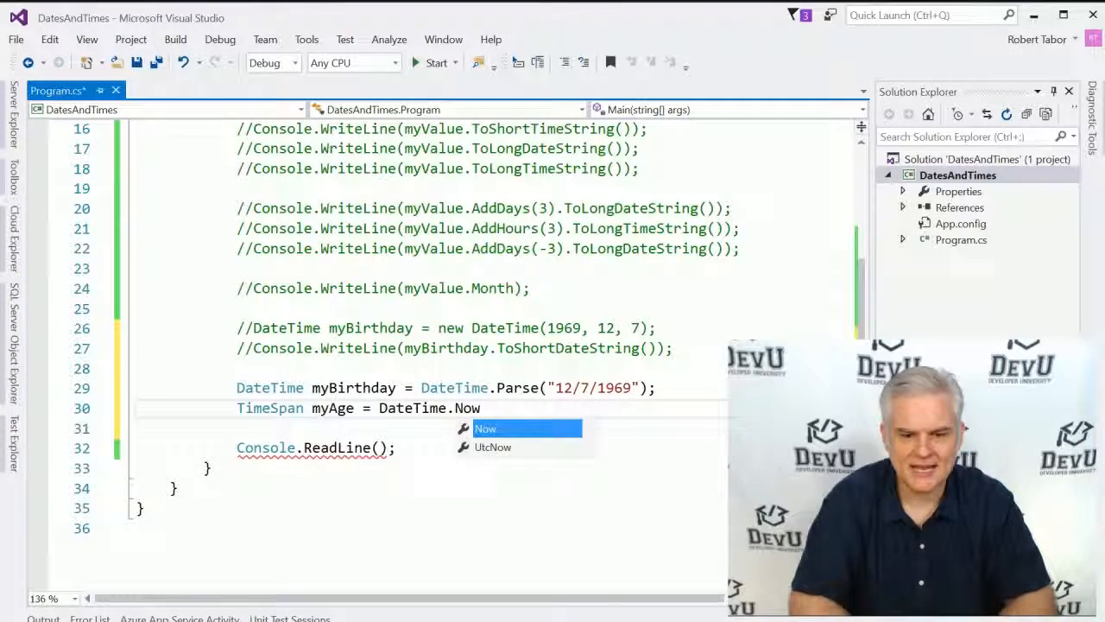
text(.Su)
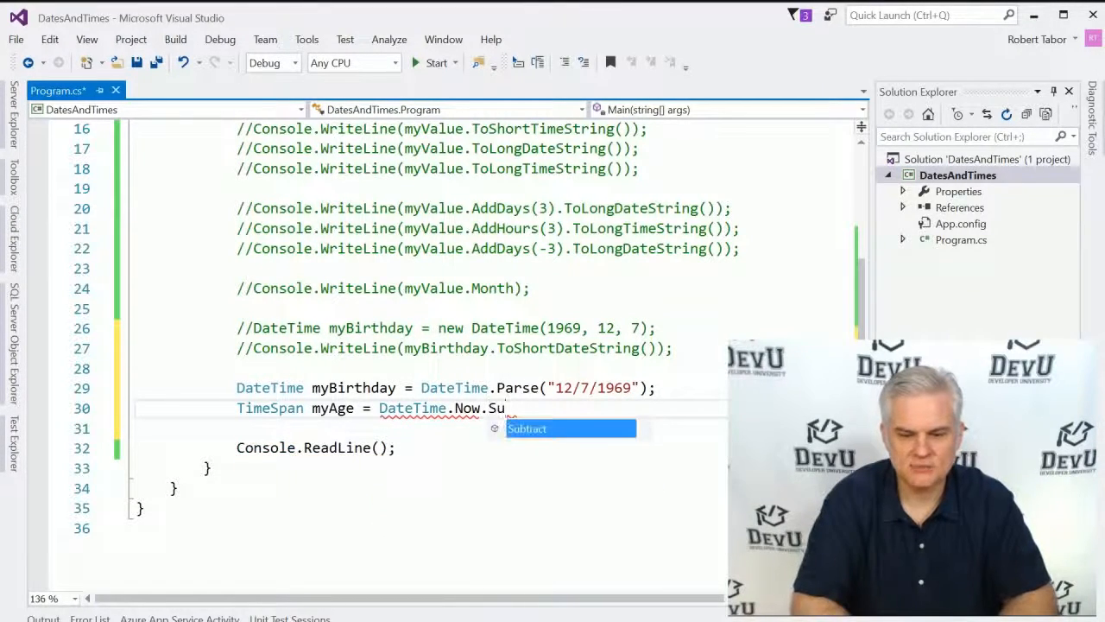
text(btract()
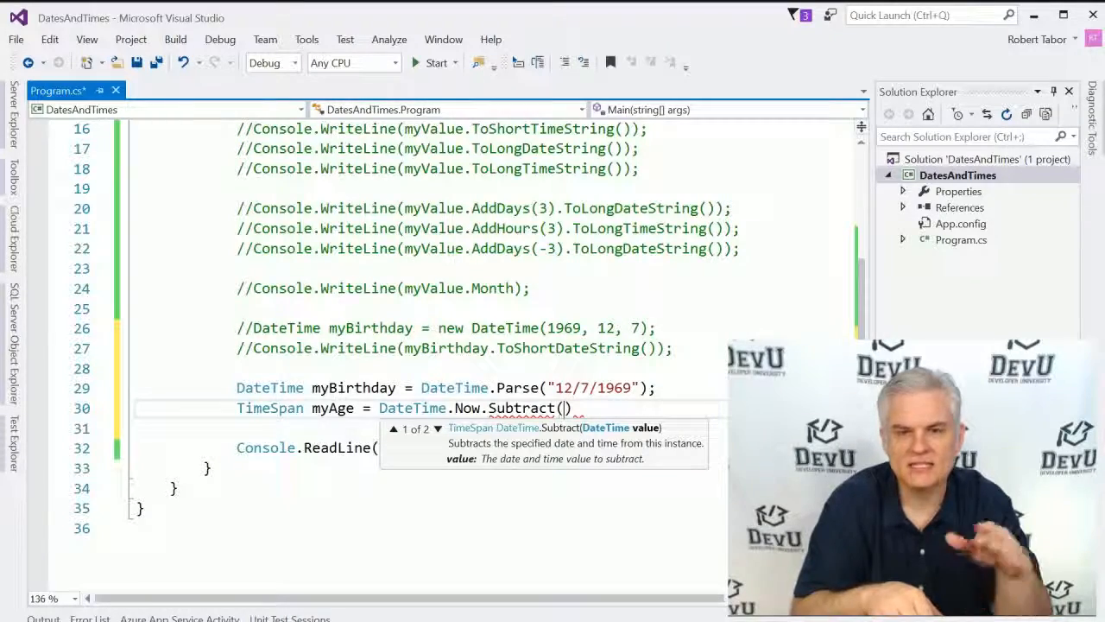
text(m)
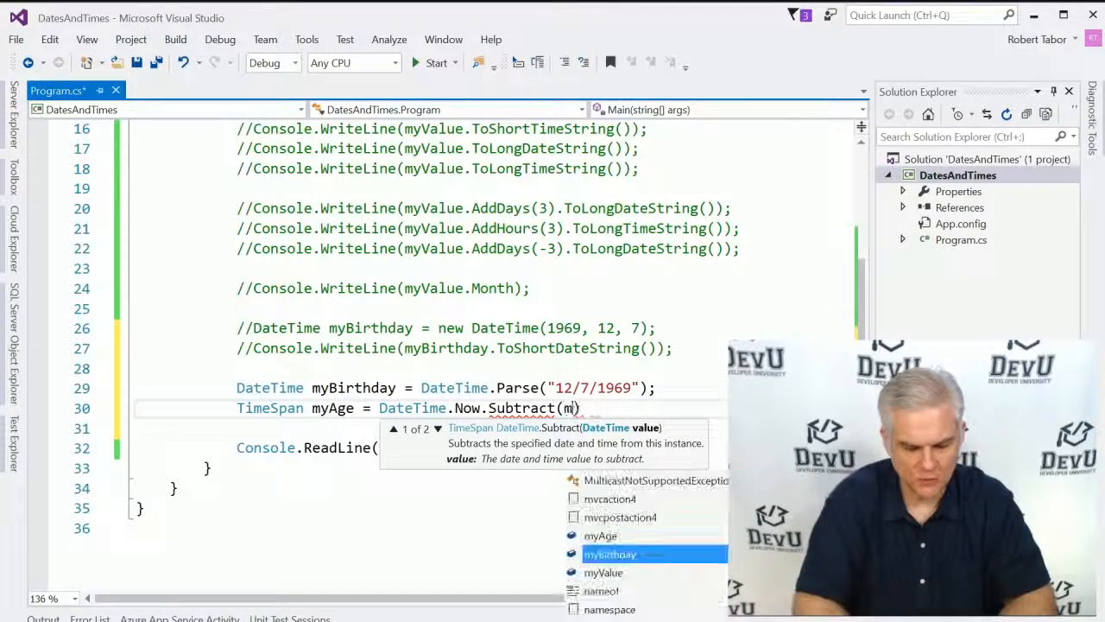
text(yDa)
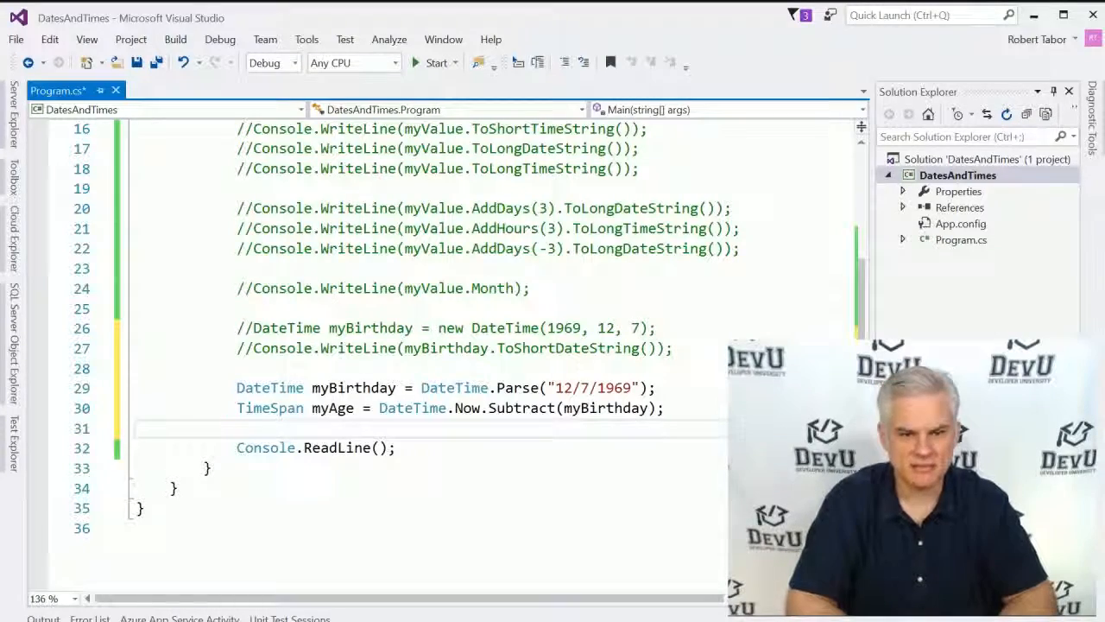
- Print myAge.TotalDays with Console.WriteLine
text(Console.)
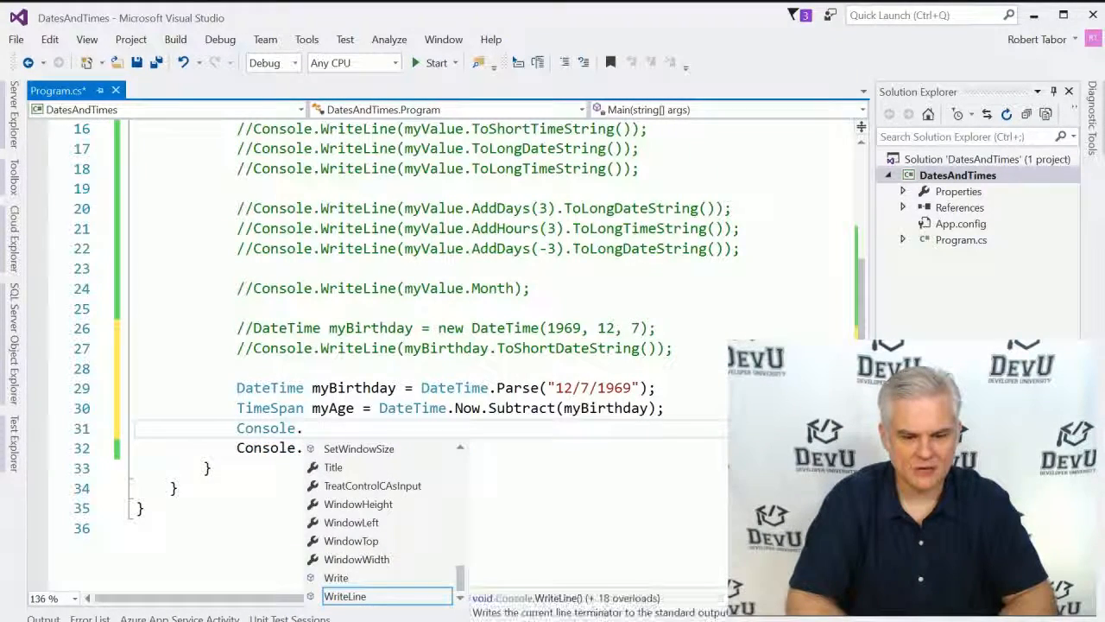
text(WriteLine())
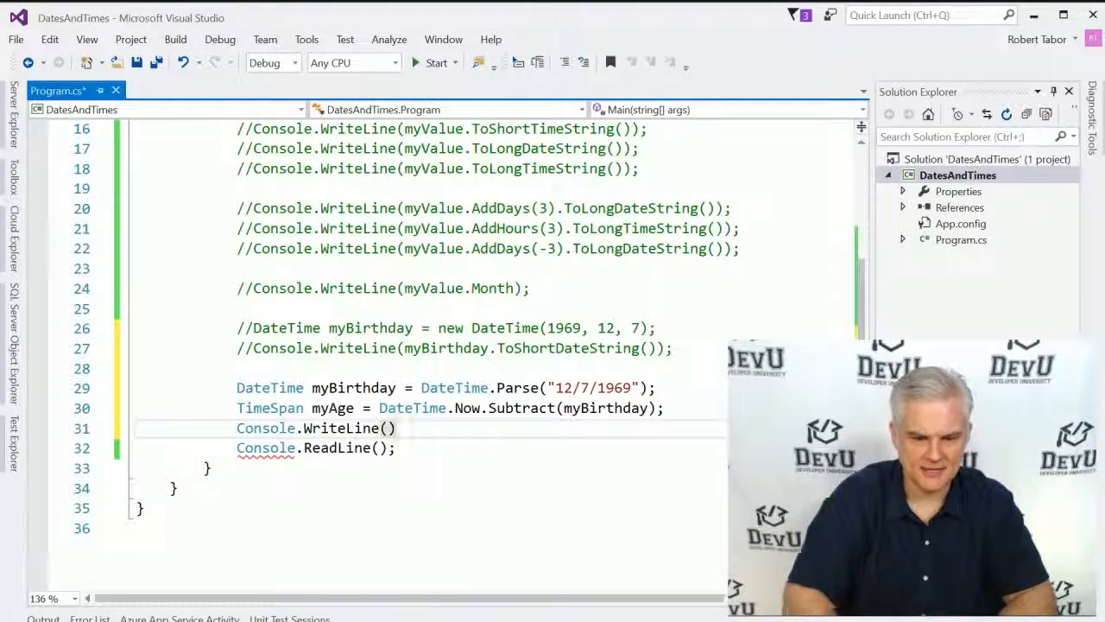
text(myAge.TotalDays)
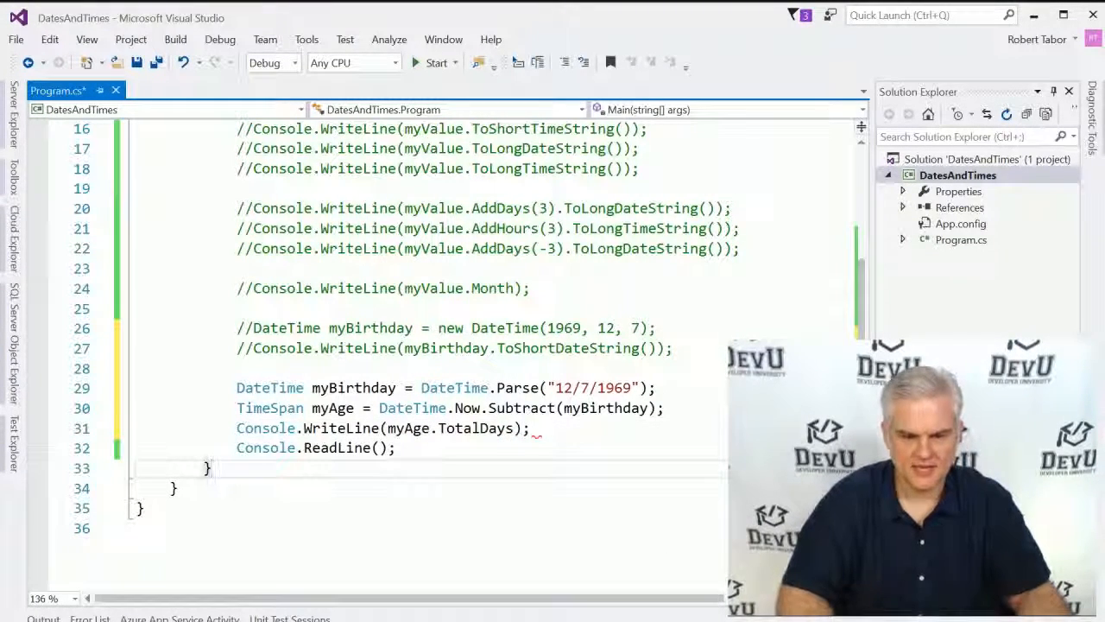
- Run DatesAndTimes, read the 16900.6554084353 total days output, and close the console
click(436, 63)
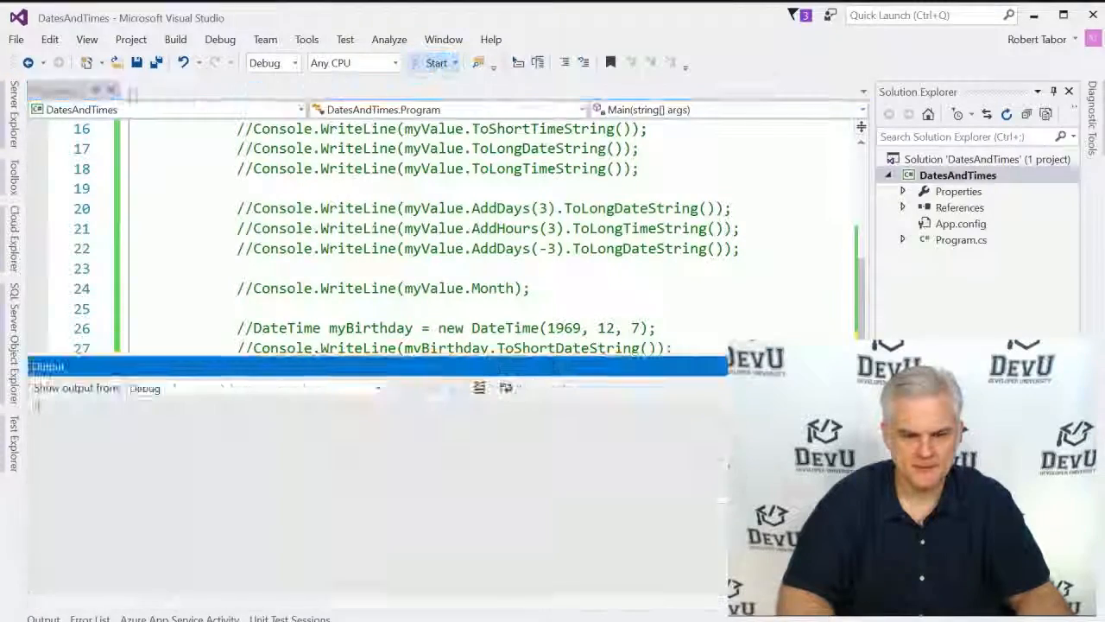
click(436, 62)
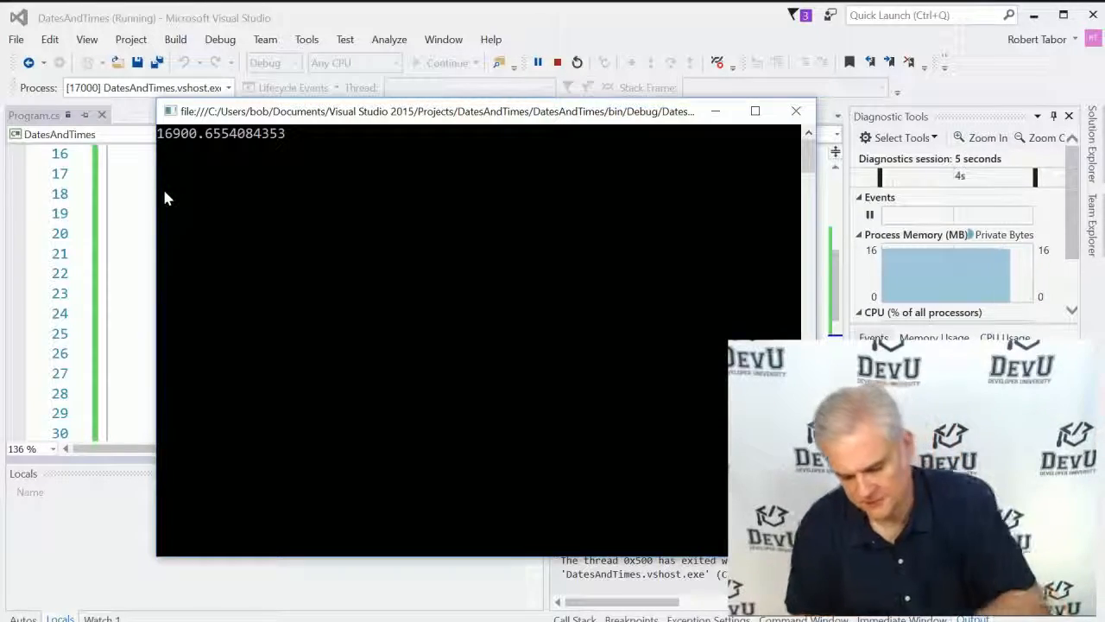
click(576, 62)
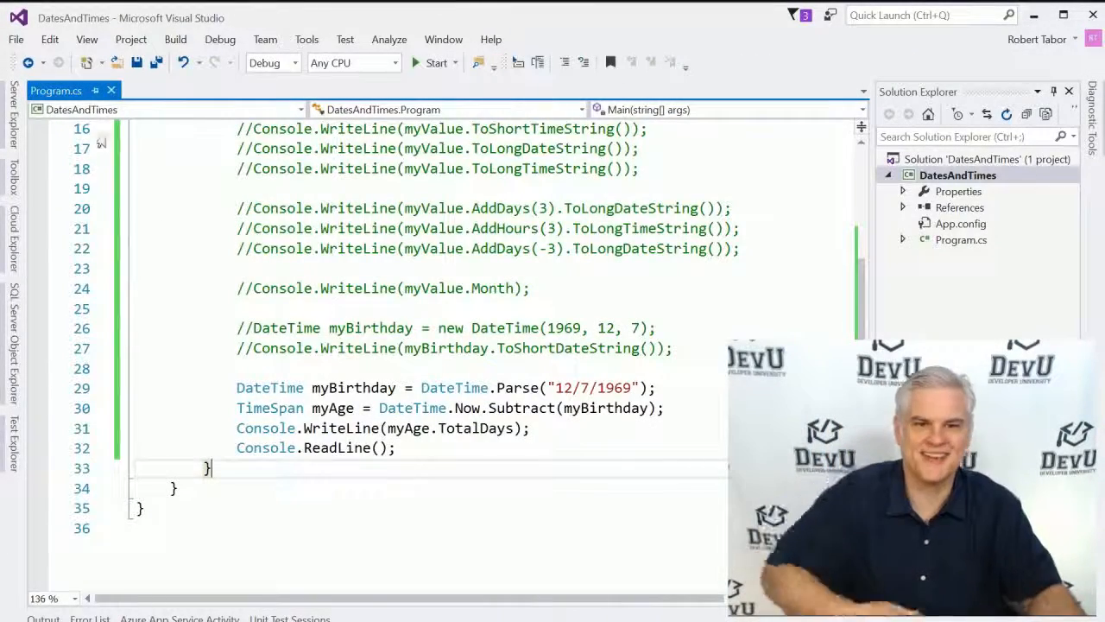